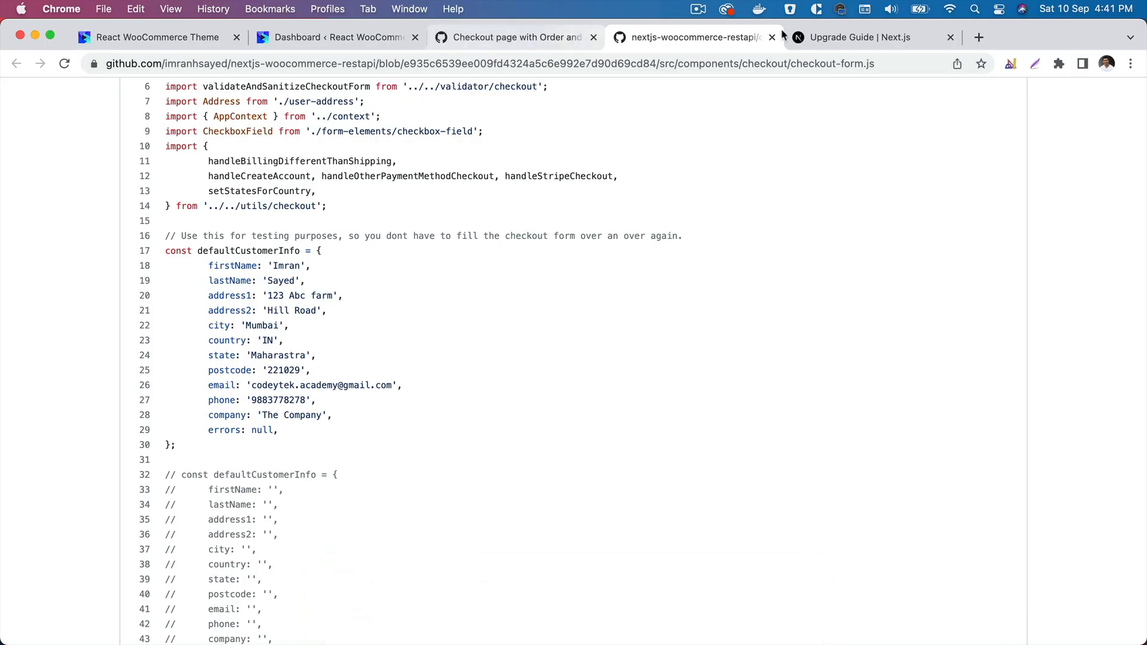
- Switch to PhpStorm and dismiss the Update dependencies notification over package.json
click(862, 37)
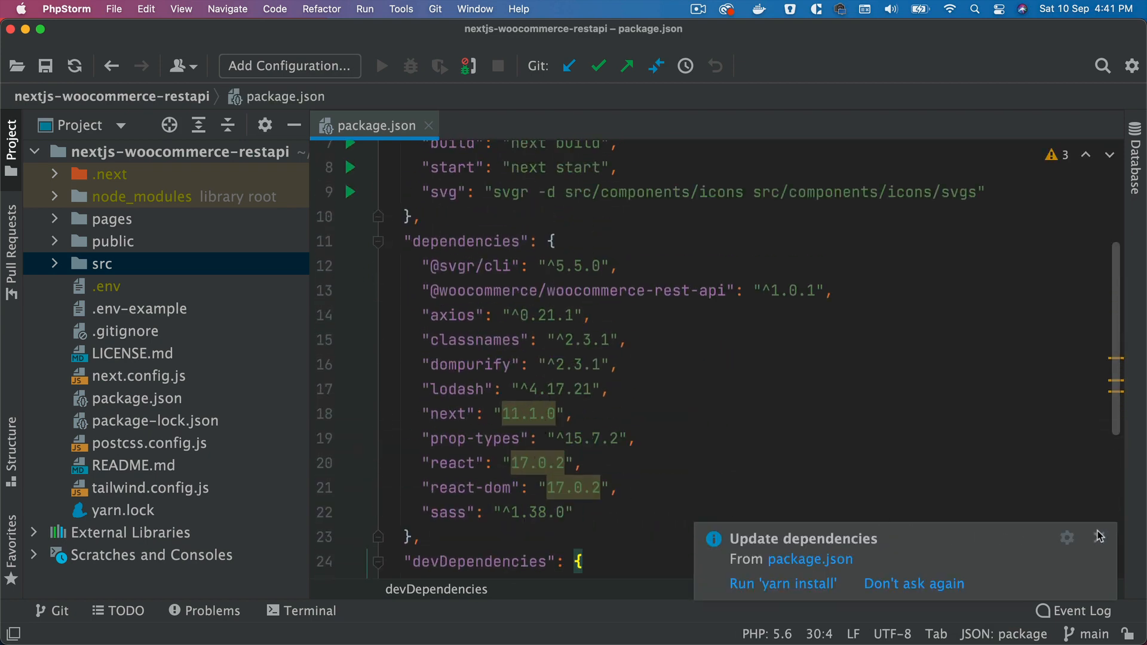
click(1099, 536)
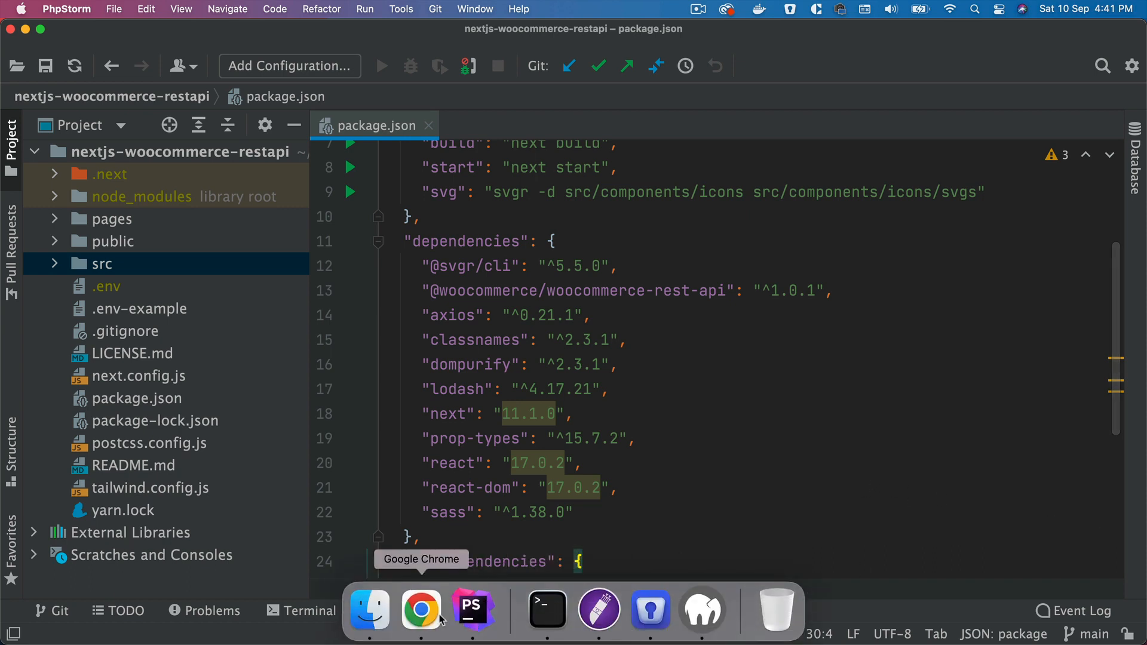
- Bring Chrome forward and scroll the upgrade guide to the React and Next.js install commands
click(421, 608)
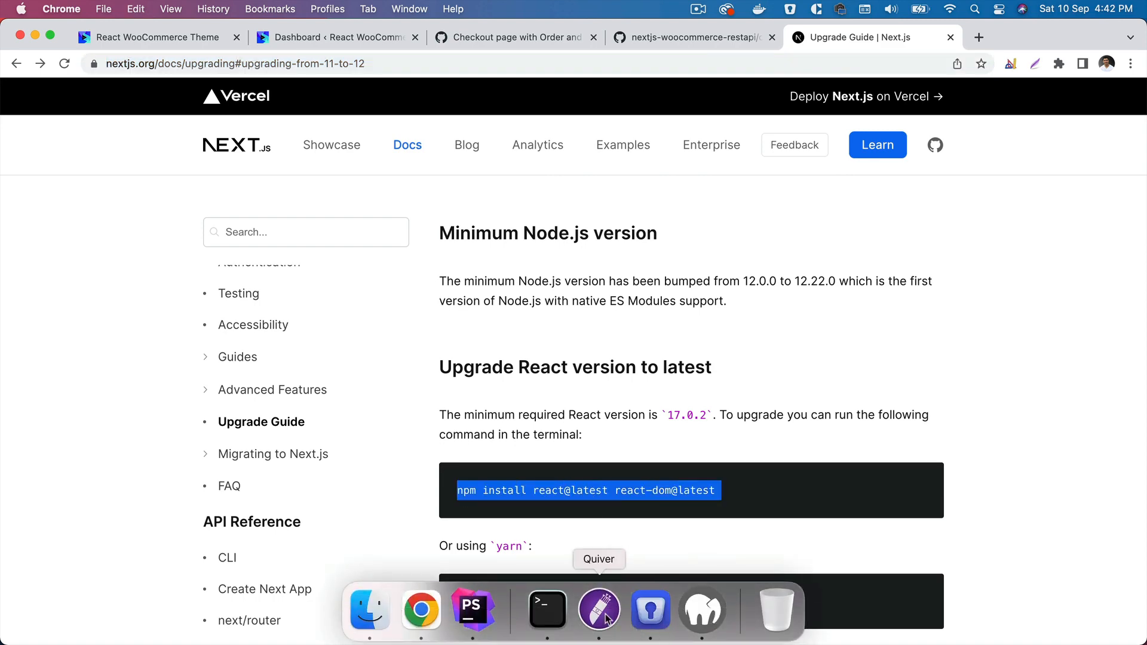
click(546, 608)
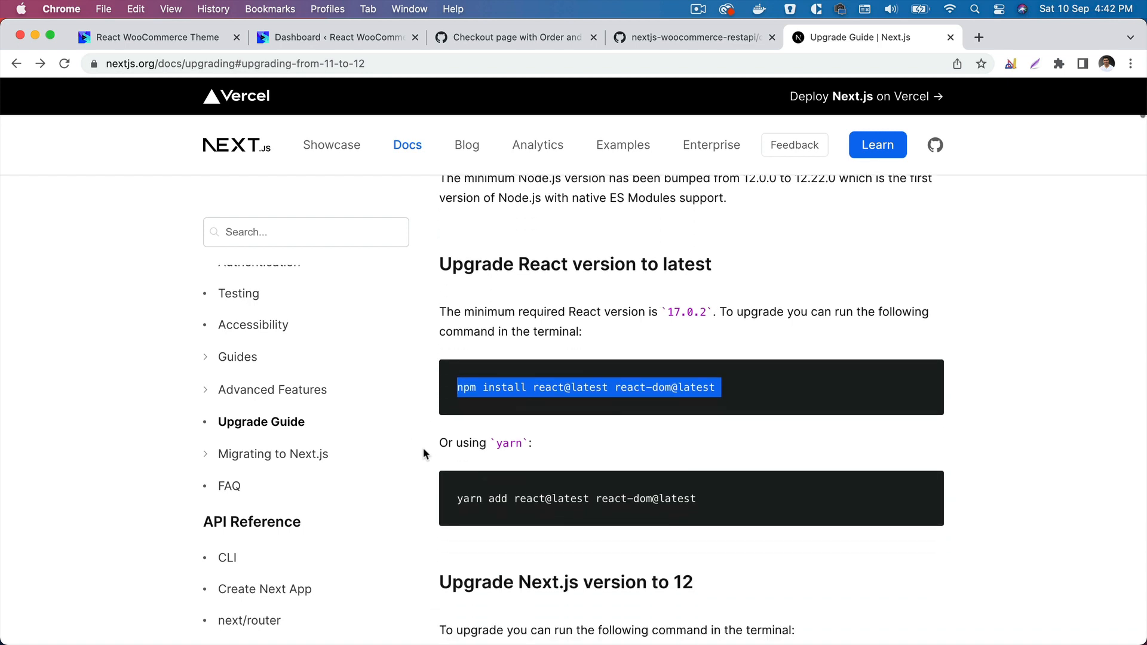
scroll(down, 3)
text(npm update --sa)
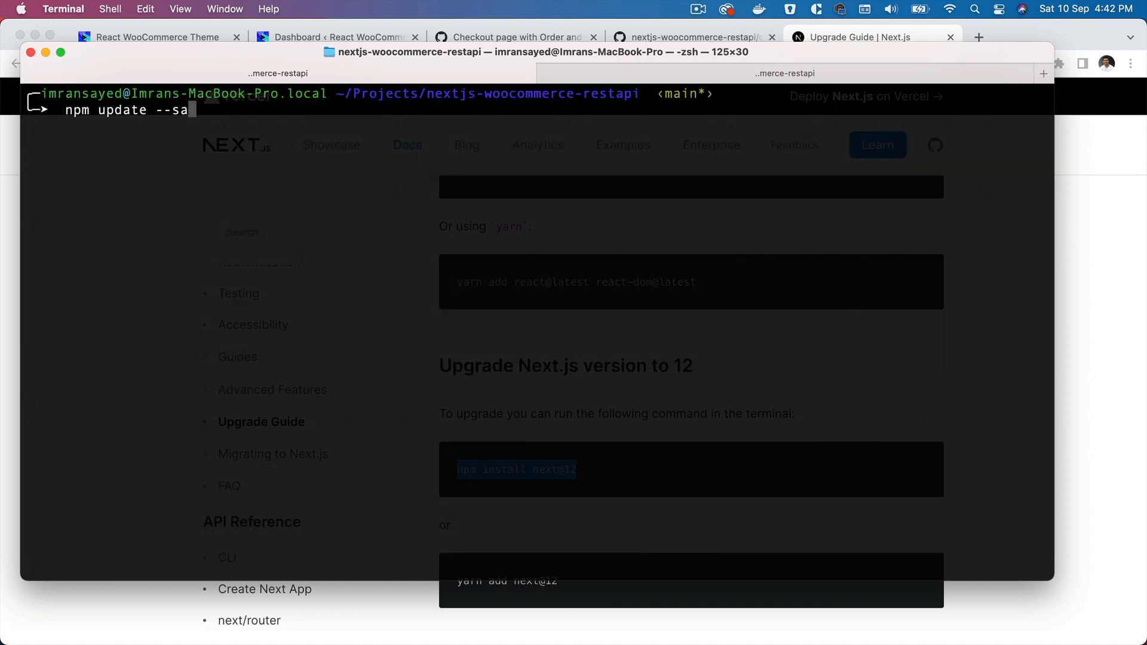
- Run npm update --save in the project folder to bump Next to 12.3.0 and React to 18.2.0
text(ve)
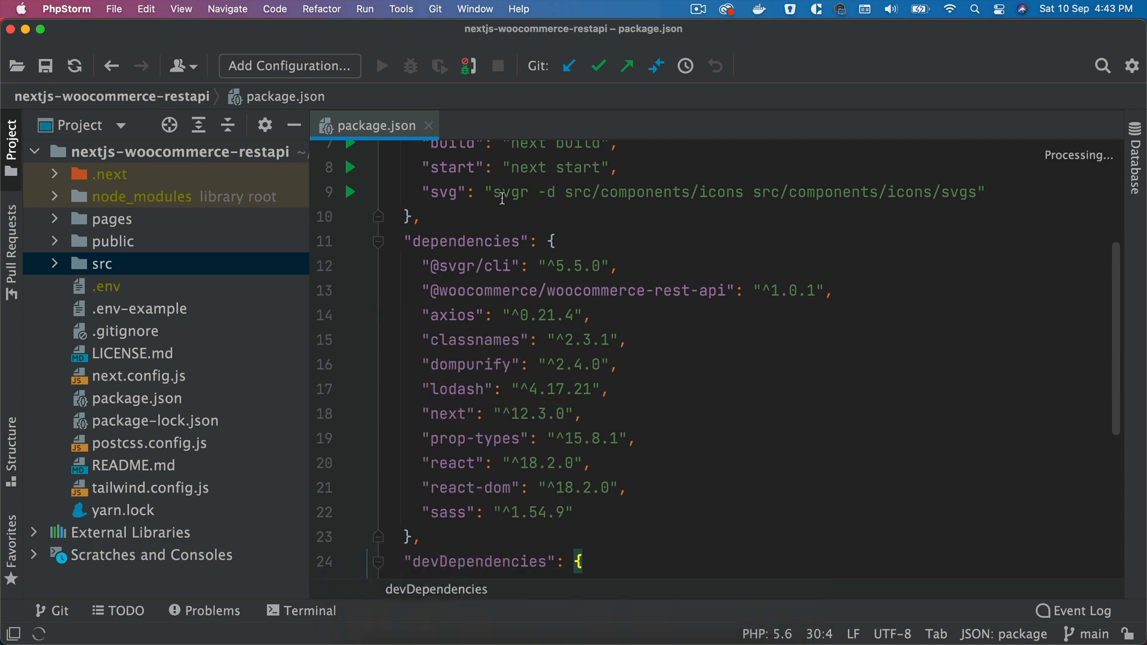
- Close package.json, open pages/checkout.js, and start the dev server with npm run dev
click(428, 125)
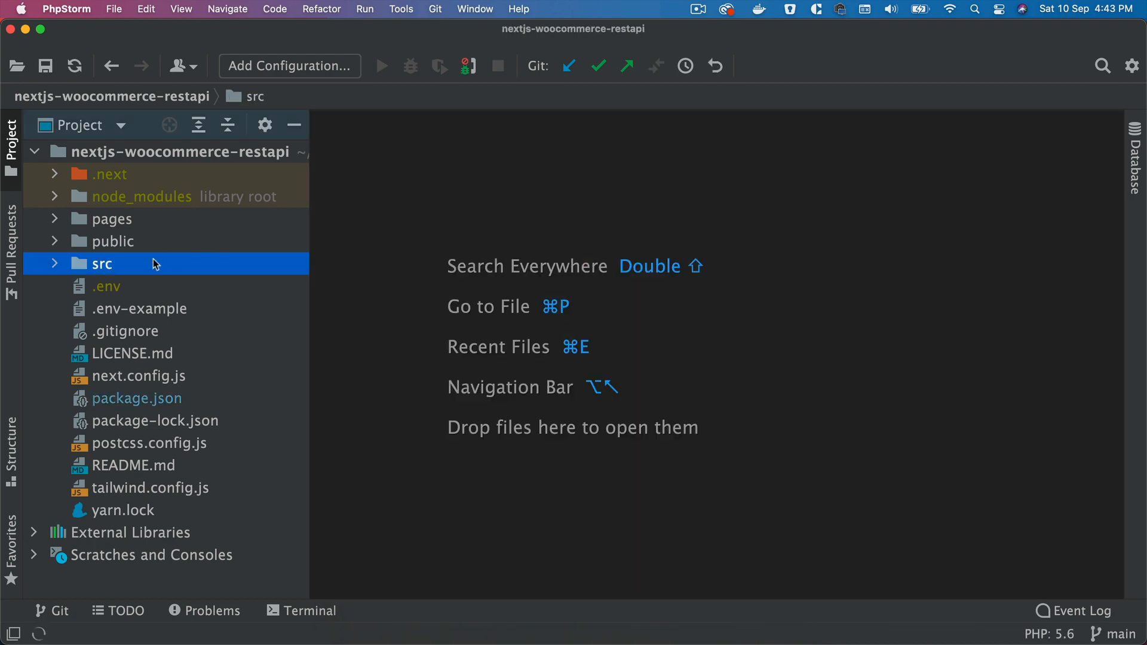
click(112, 218)
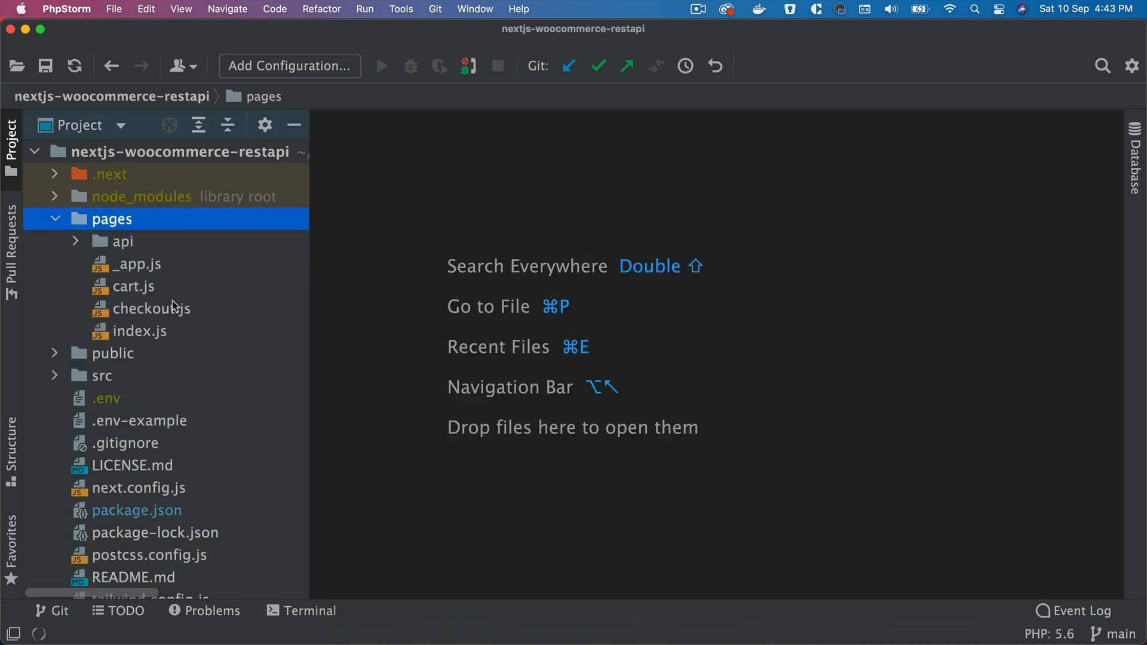
double_click(150, 308)
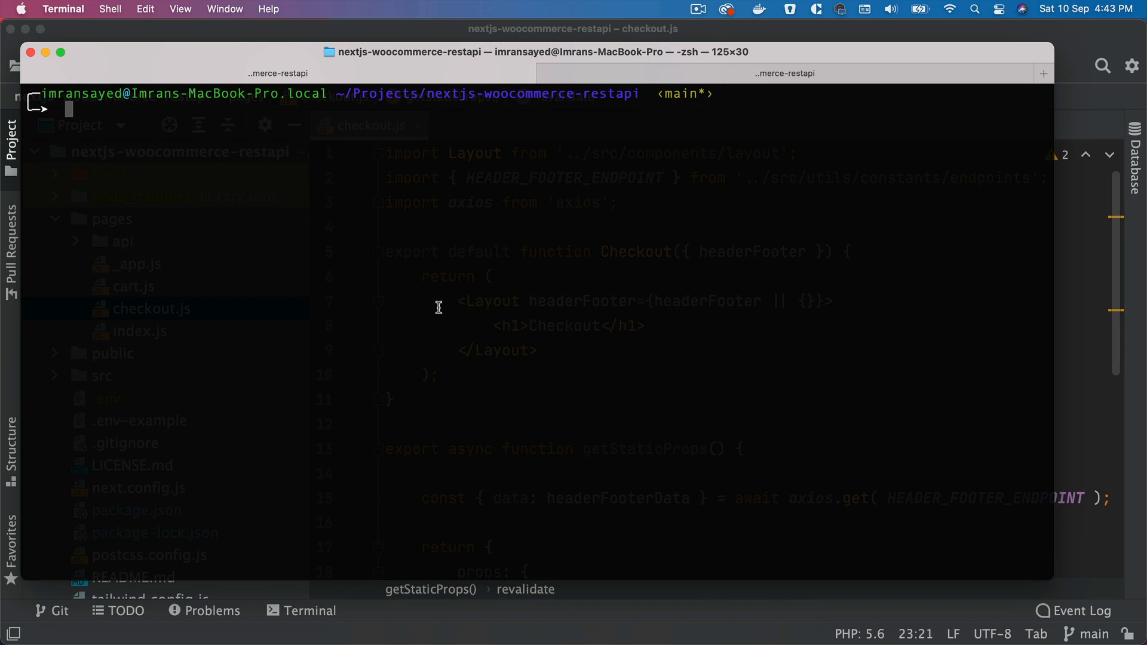
text(npm run dev)
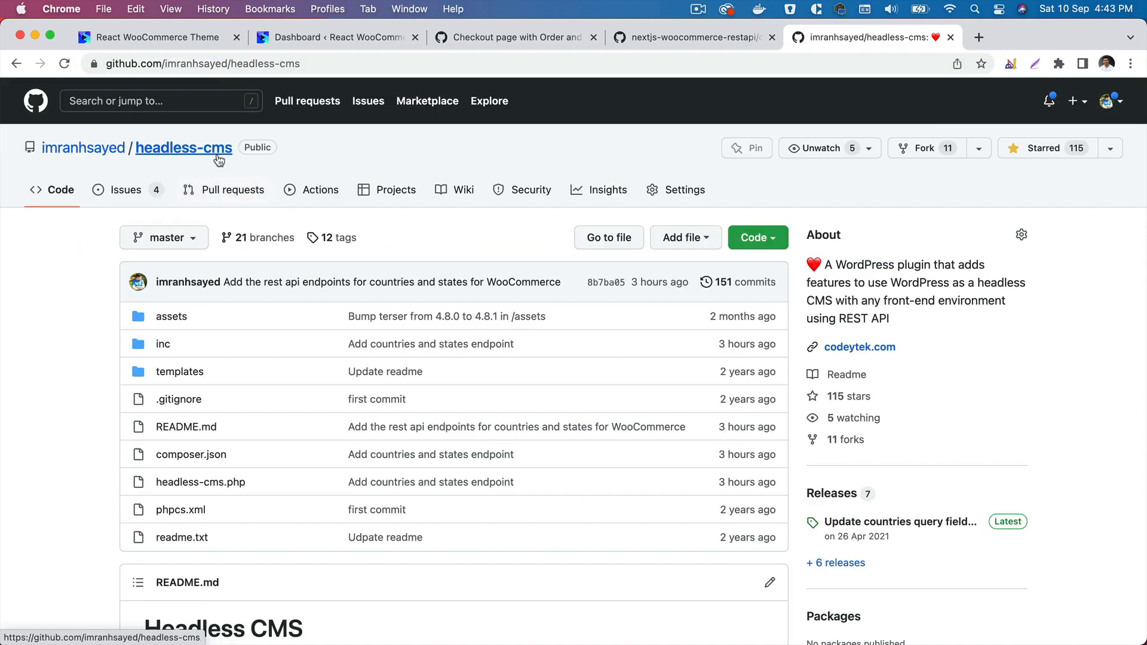
- Scroll the headless-cms README to the /wc/countries/ and states?countryCode=IN endpoints
scroll(down, 3)
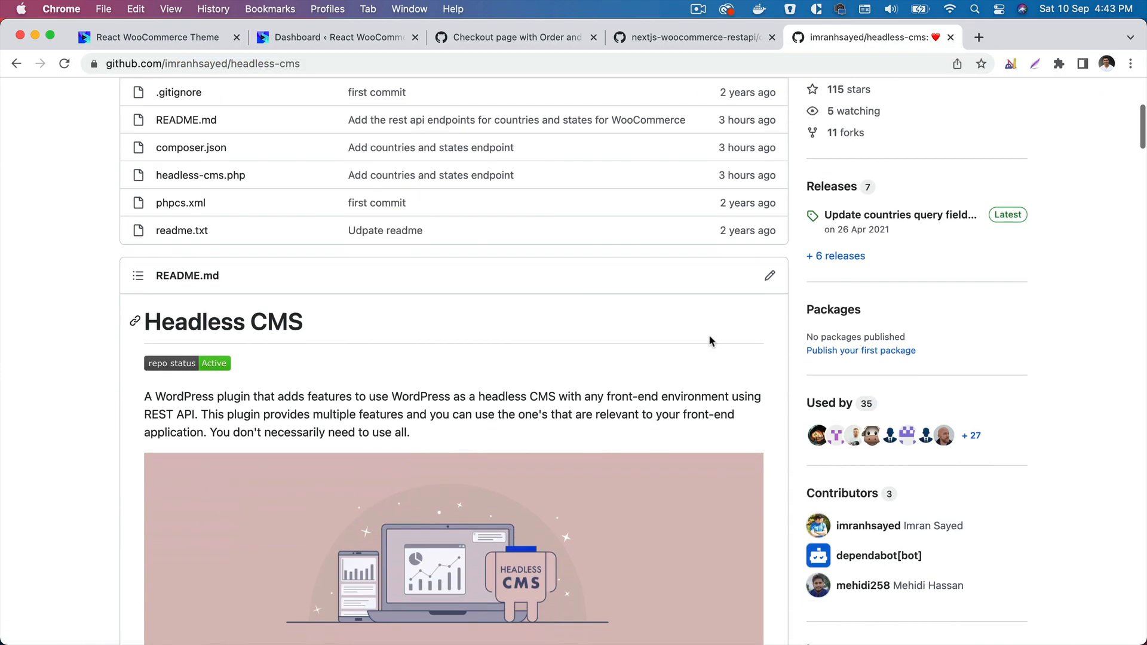
scroll(down, 3)
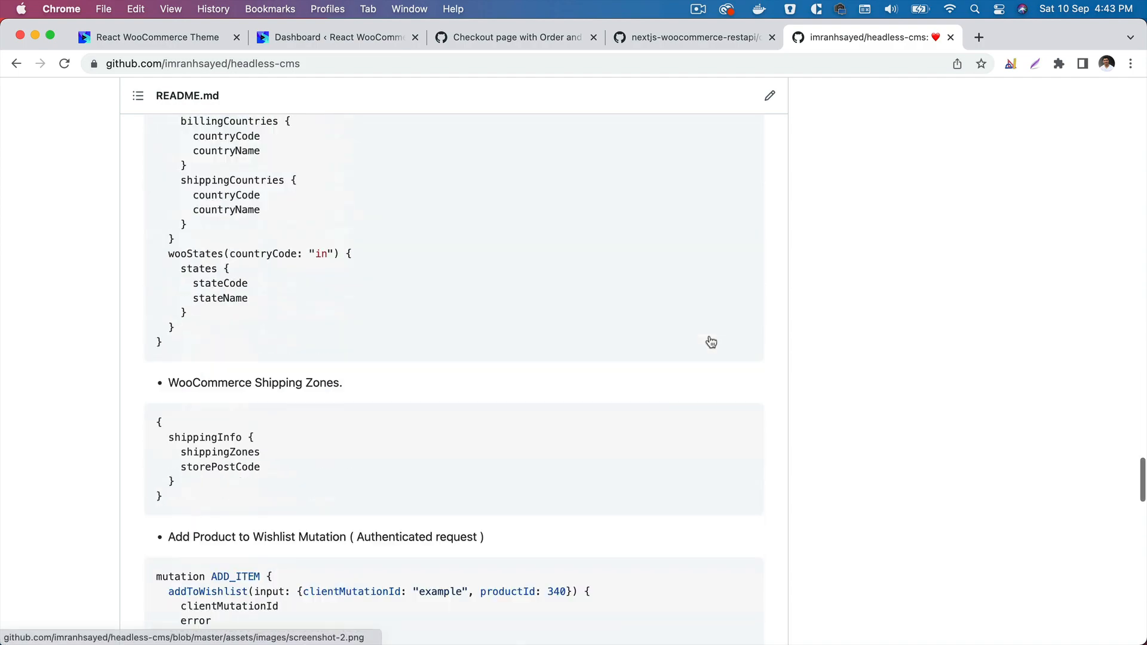
scroll(down, 3)
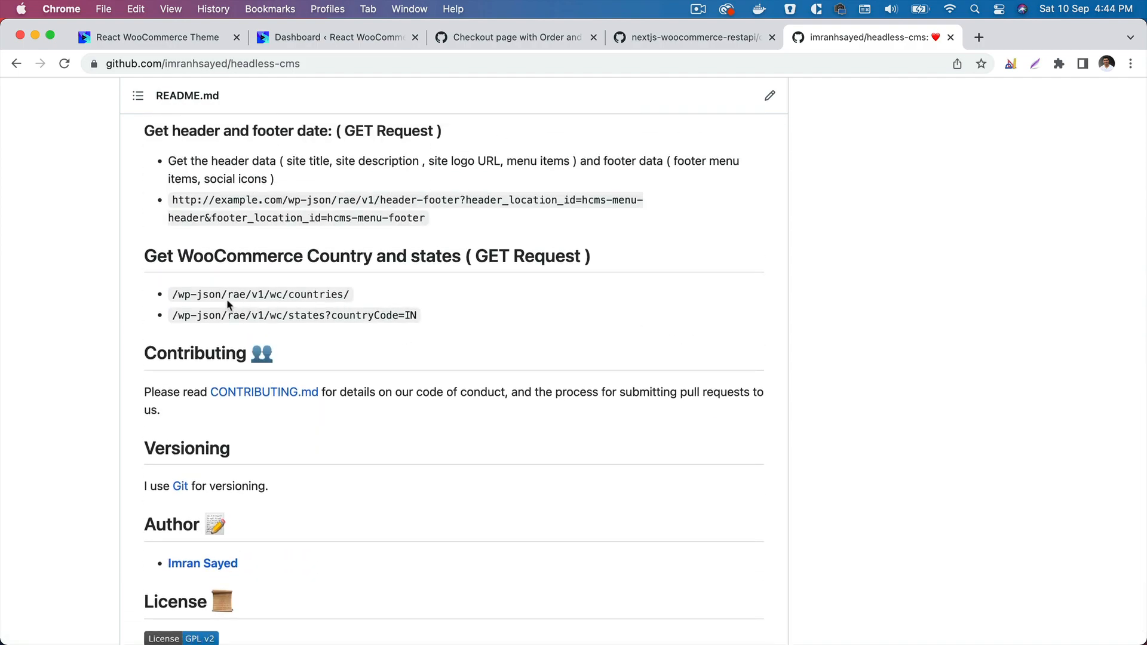
mouse_move(278, 296)
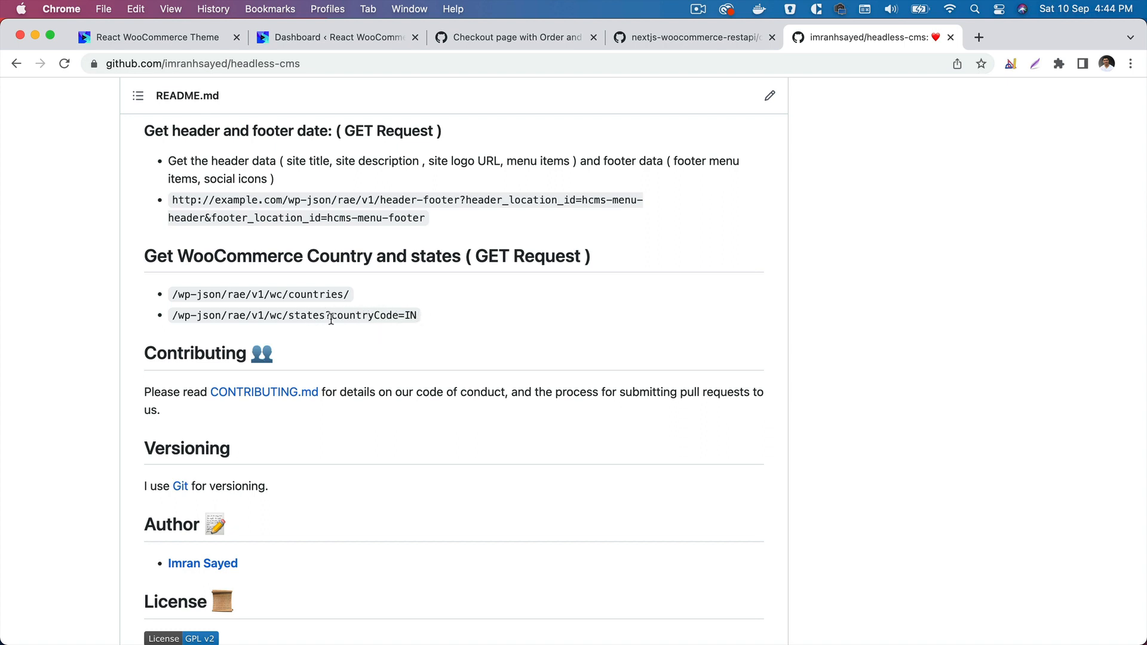
mouse_move(336, 337)
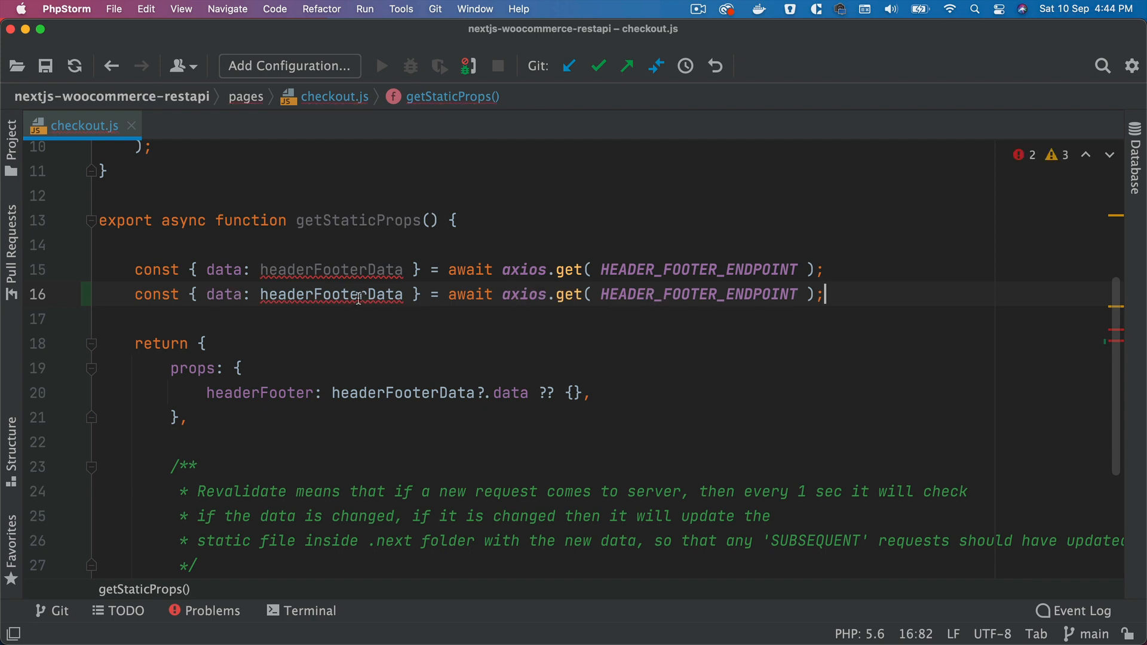
- Add a countries axios request in getStaticProps and declare WOOCOMMERCE_COUNTRIES_ENDPOINT in endpoints.js
text(count)
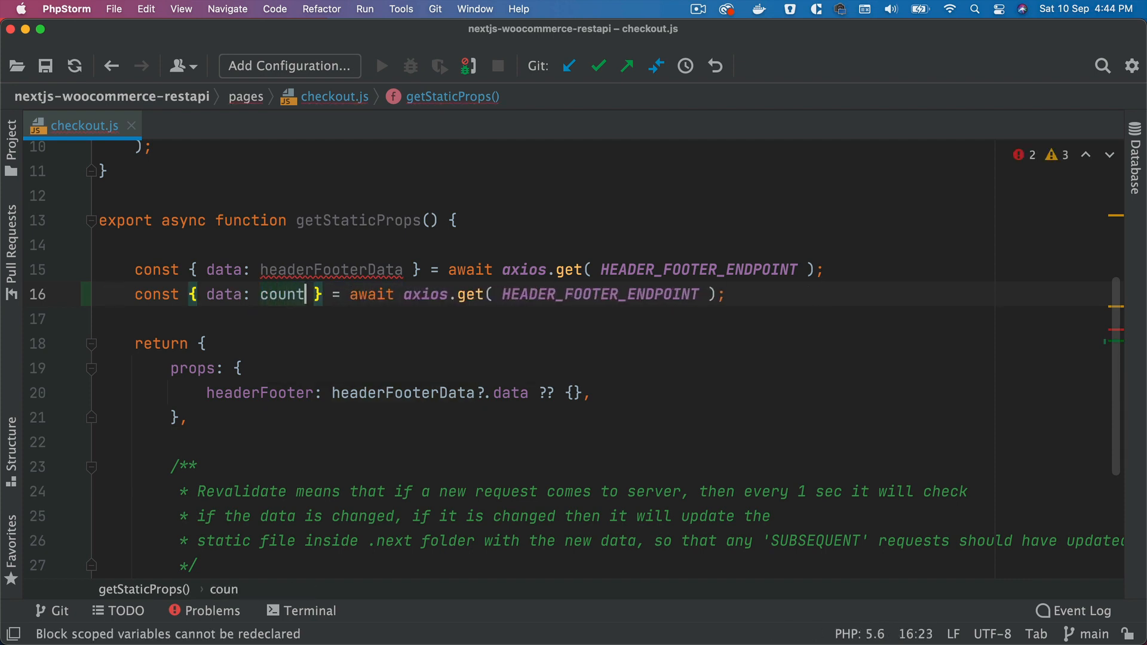
click(198, 125)
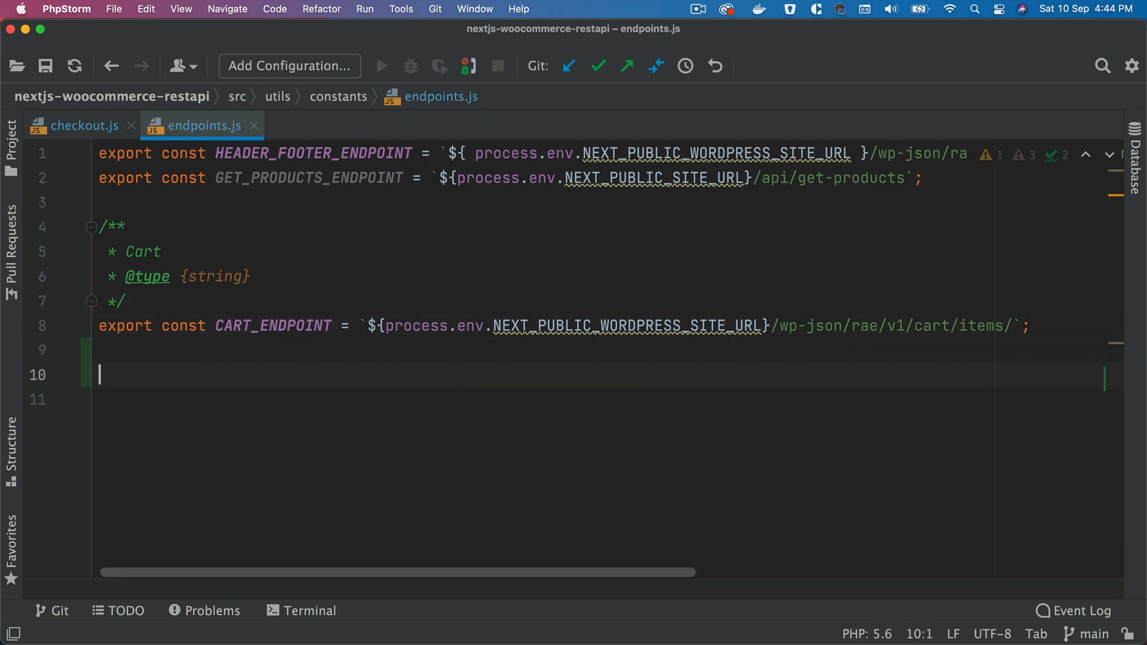
text(export const)
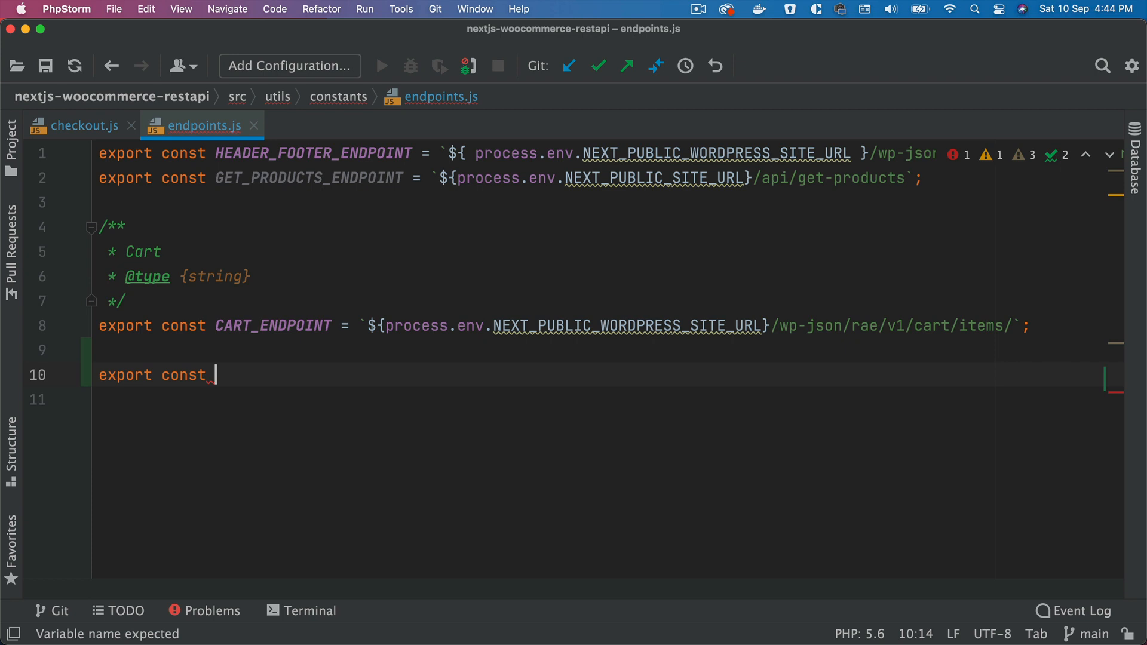
text(WOOCOMMERCE_)
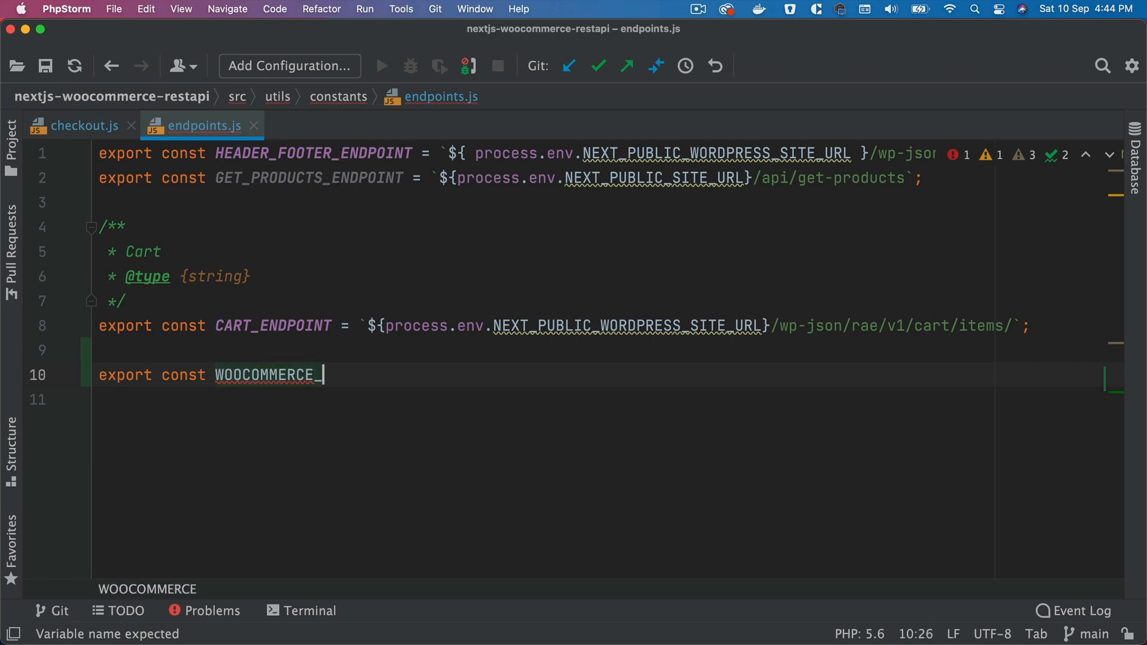
text(COUNTRIES)
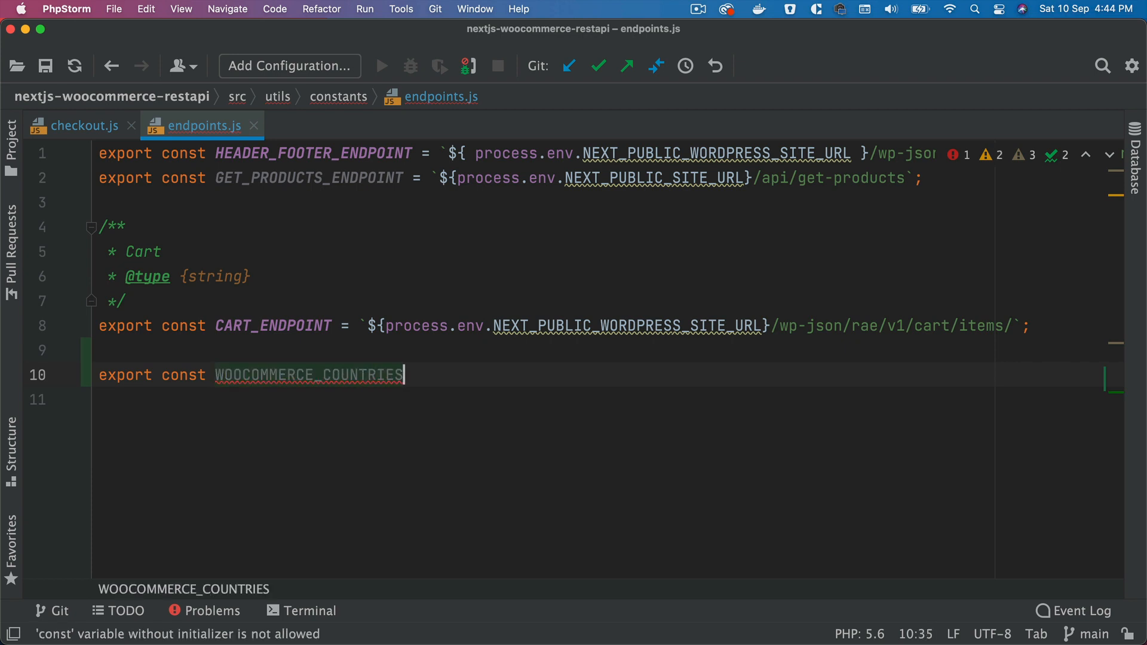
text(_ENDPOINT =)
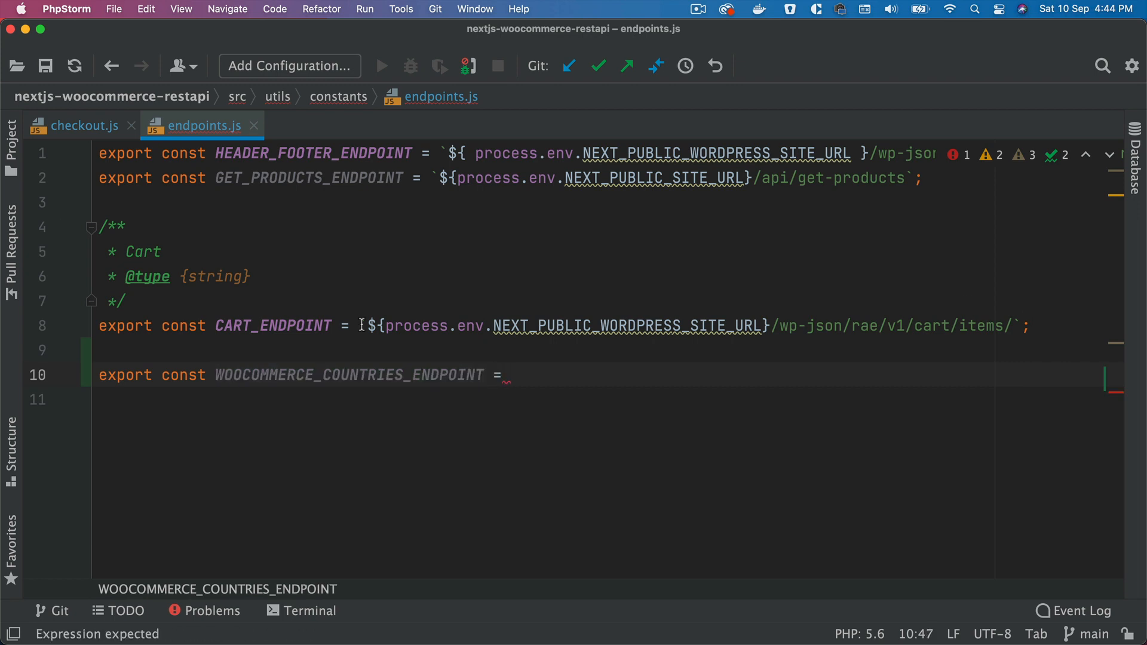
- Point the constants at /wp-json/rae/v1/wc/countries/ and add a matching WOOCOMMERCE_STATES_ENDPOINT
text(${process.env.NEXT_PUBLIC_WORDPRESS_SITE_URL}/wp-json/rae/v1/cart/items/`;)
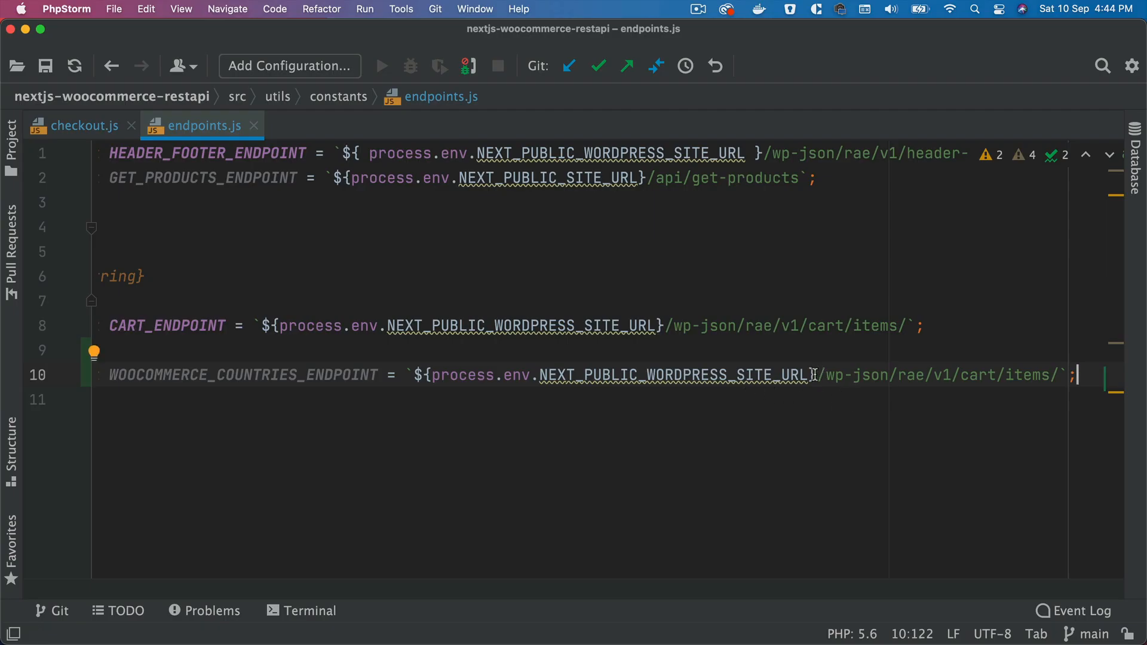
text(wc/countries/)
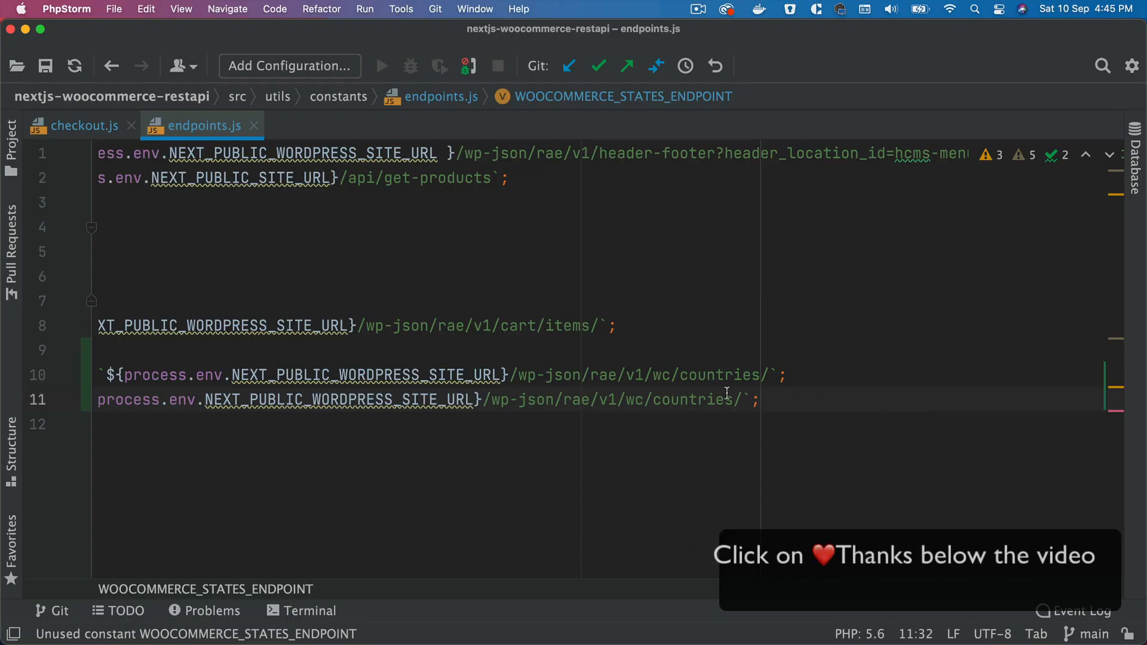
text(states)
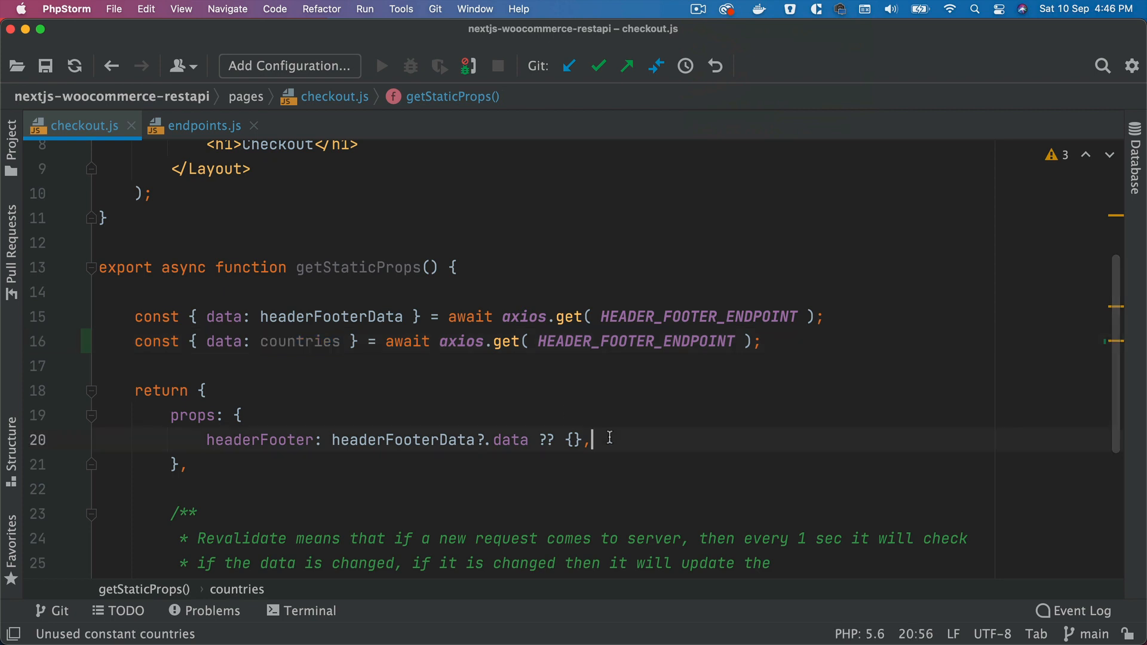
- Return countries: countries || {} from getStaticProps and add countries to Checkout's destructured props
text(countries: countries)
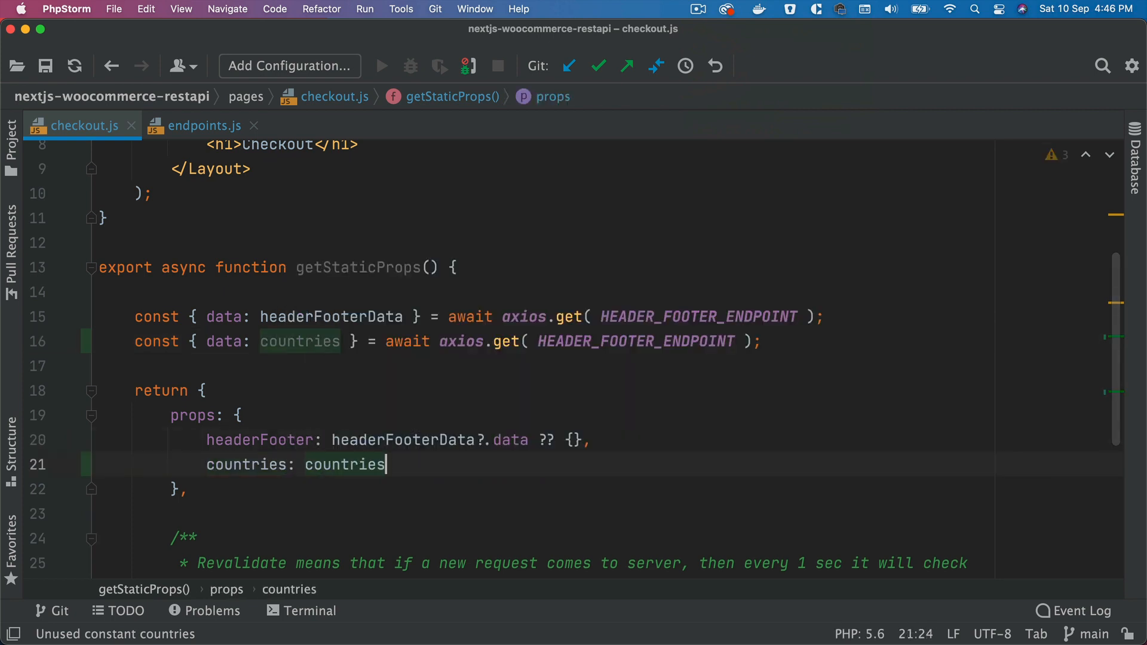
text(|| {})
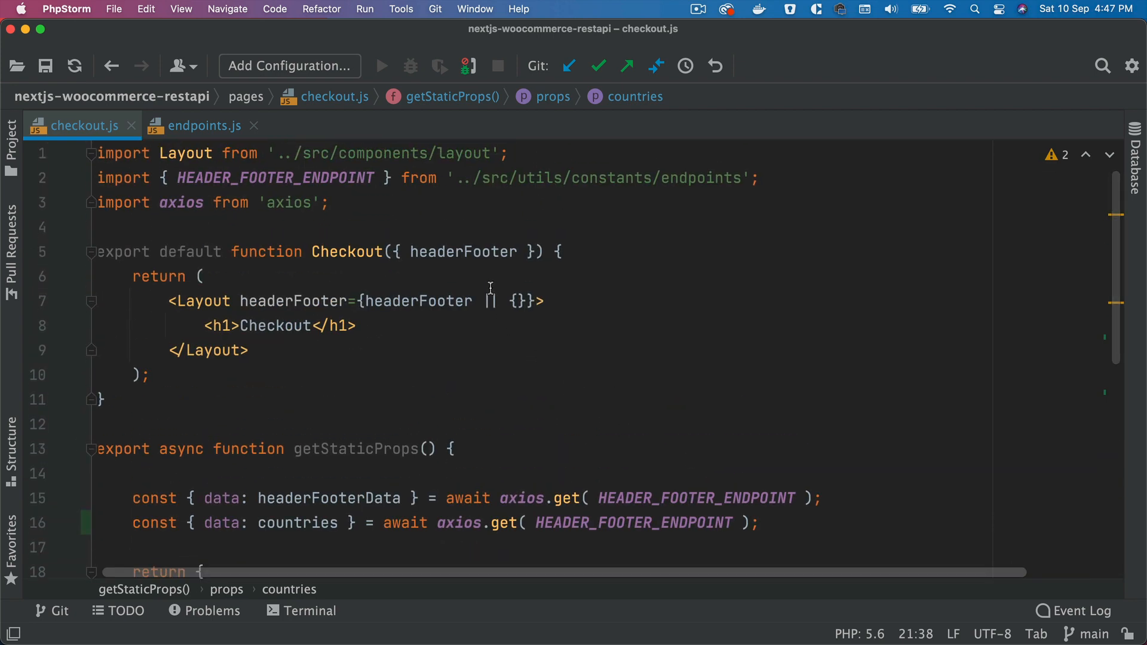
click(520, 252)
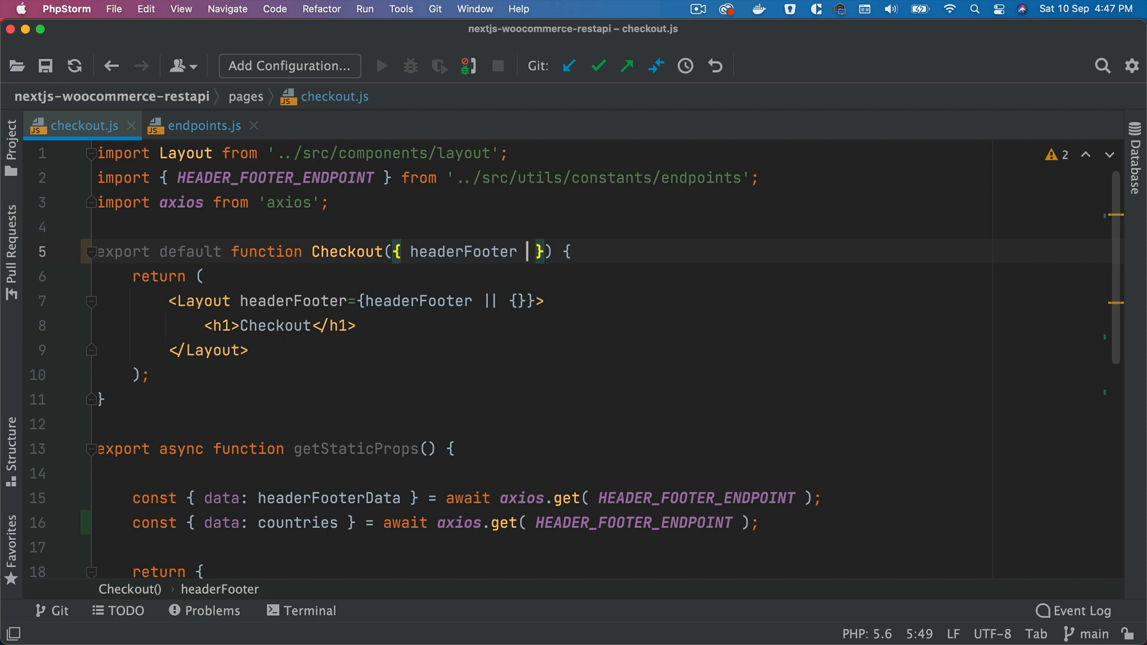
text(, cou)
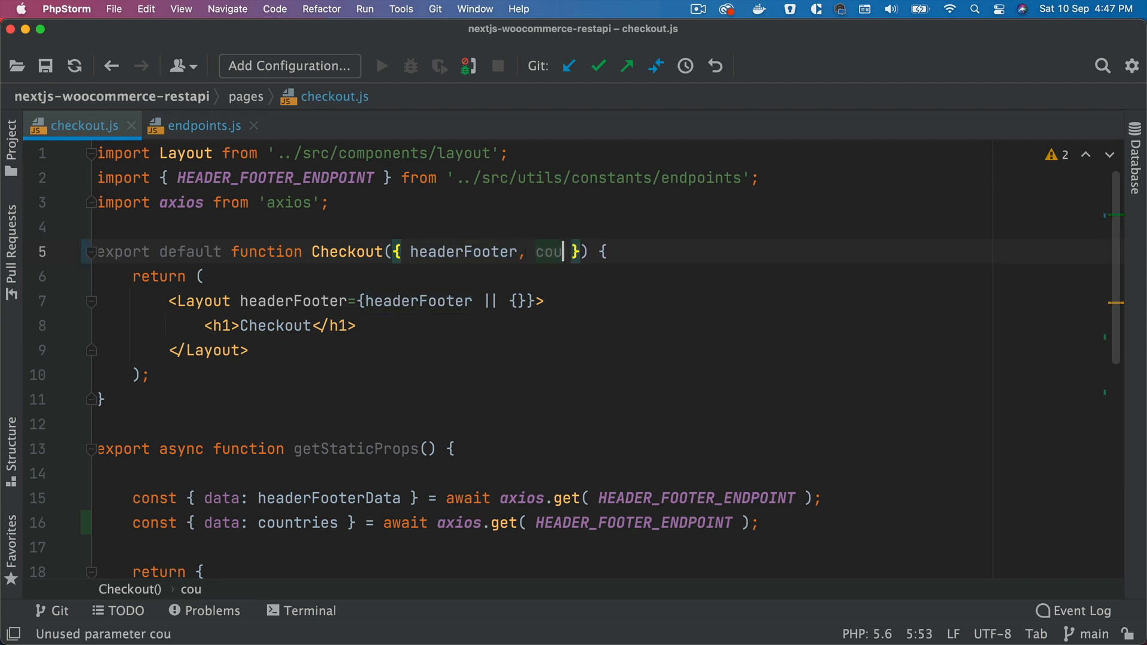
text(ntries)
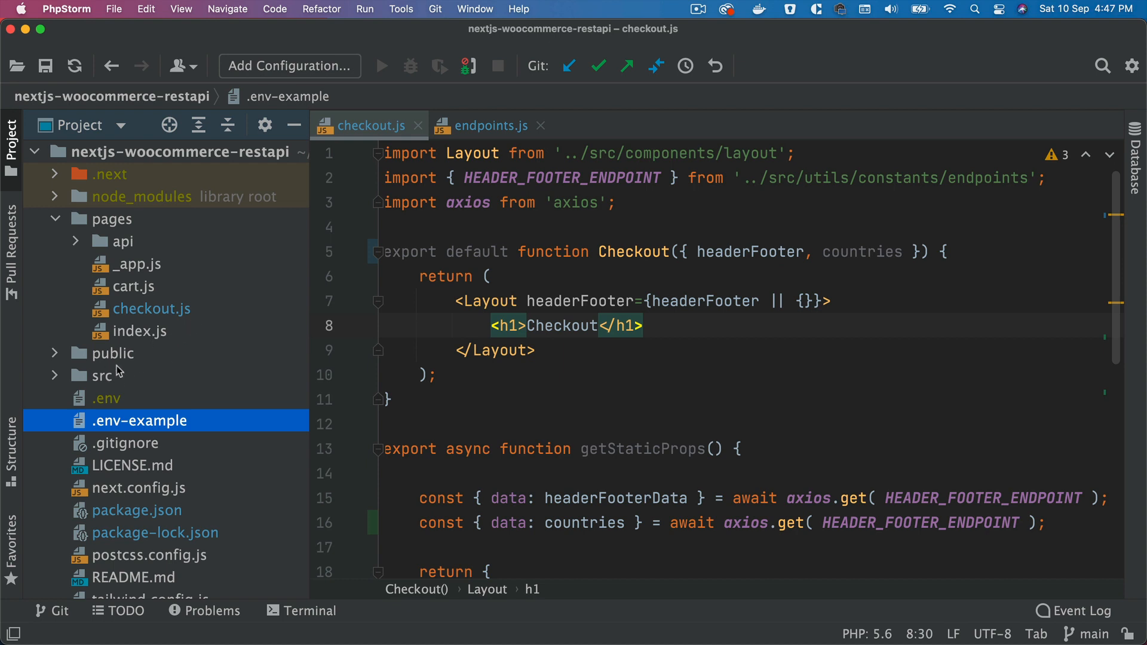
- Create a checkout directory under src/components containing a new checkout-form.js file
click(102, 375)
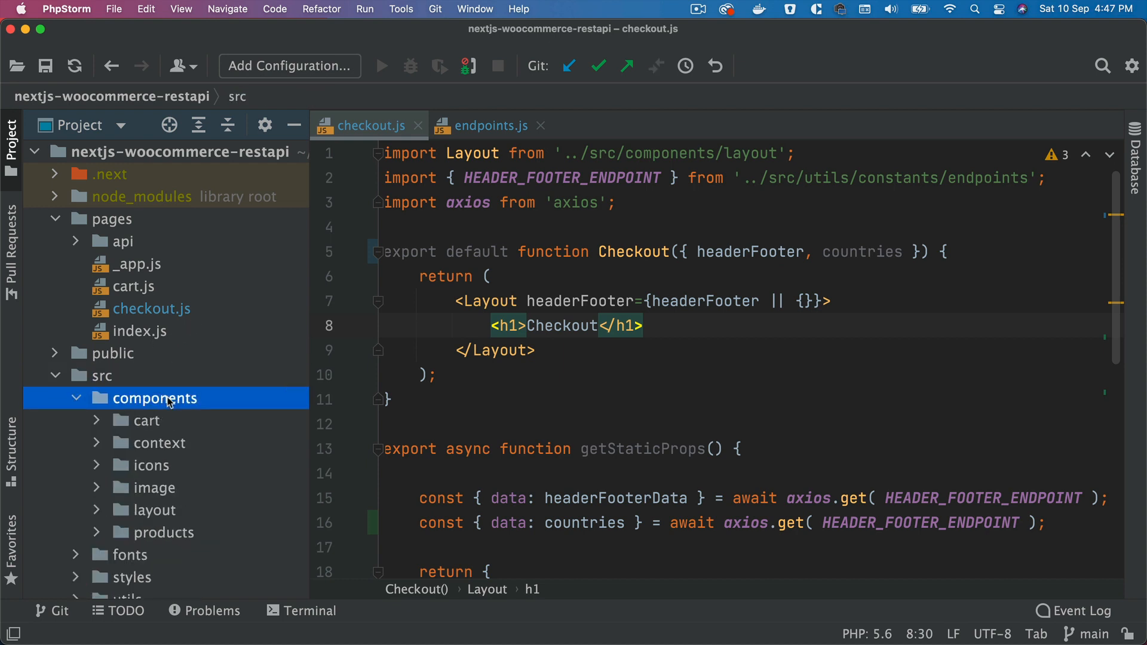
right_click(154, 398)
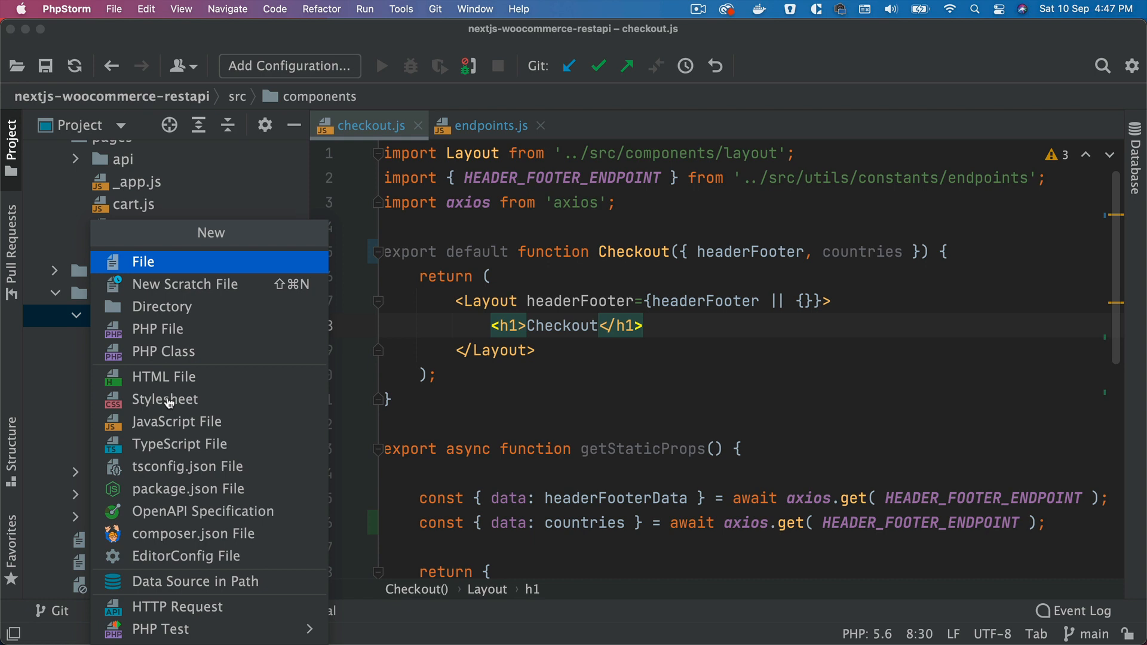
click(162, 307)
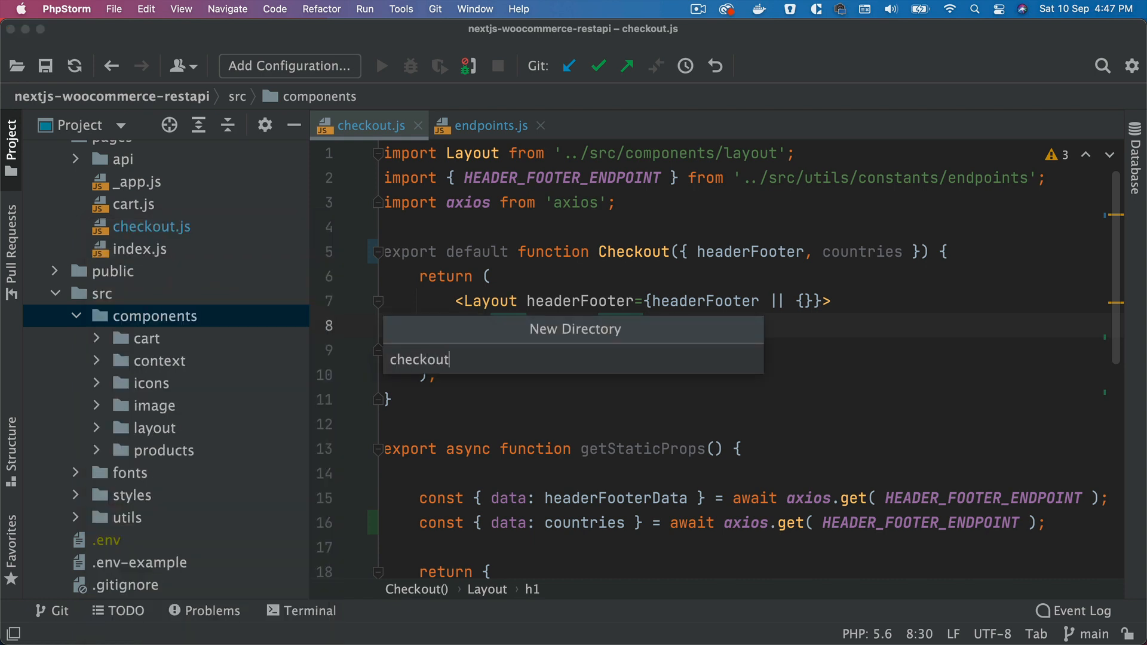
key(Enter)
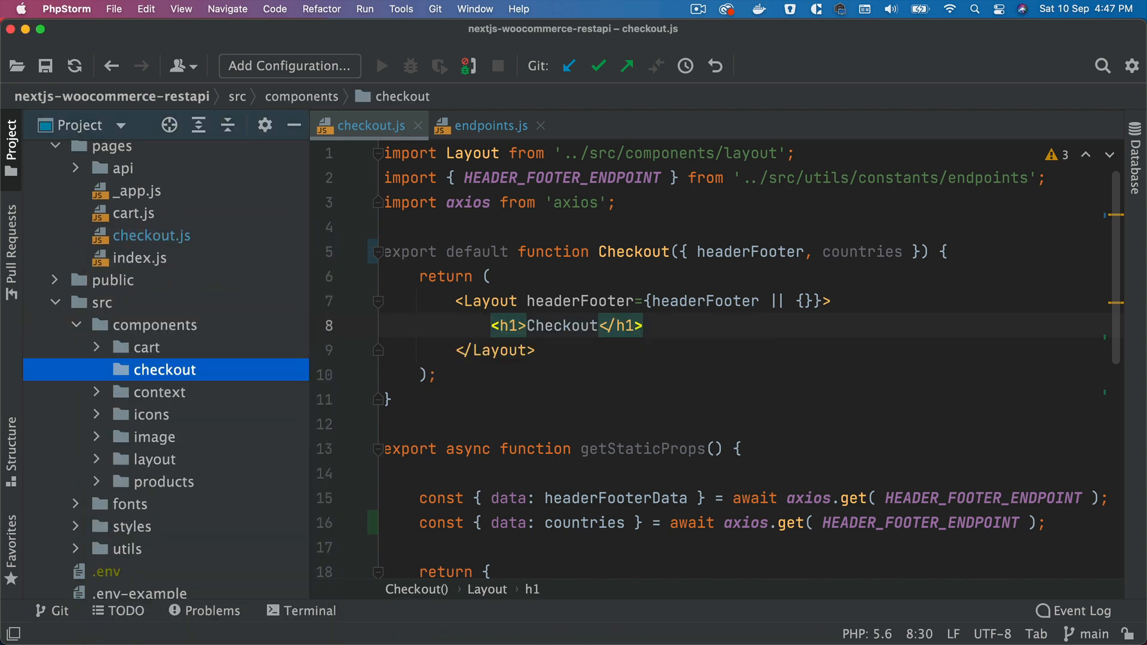
right_click(163, 369)
text(checkout-f)
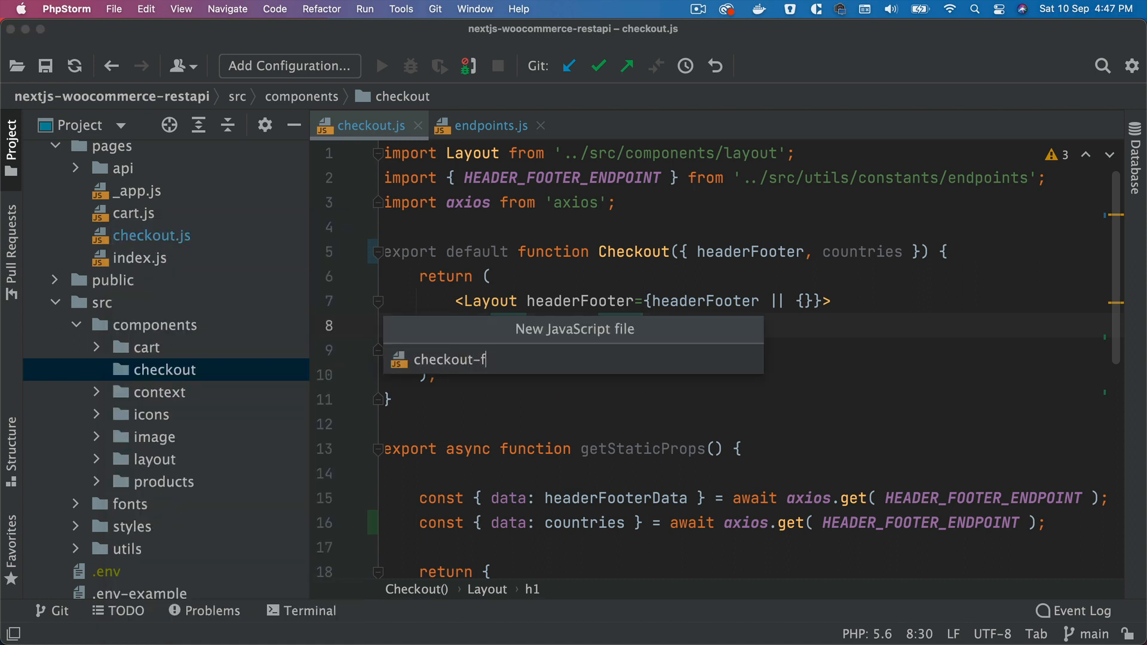
text(orm)
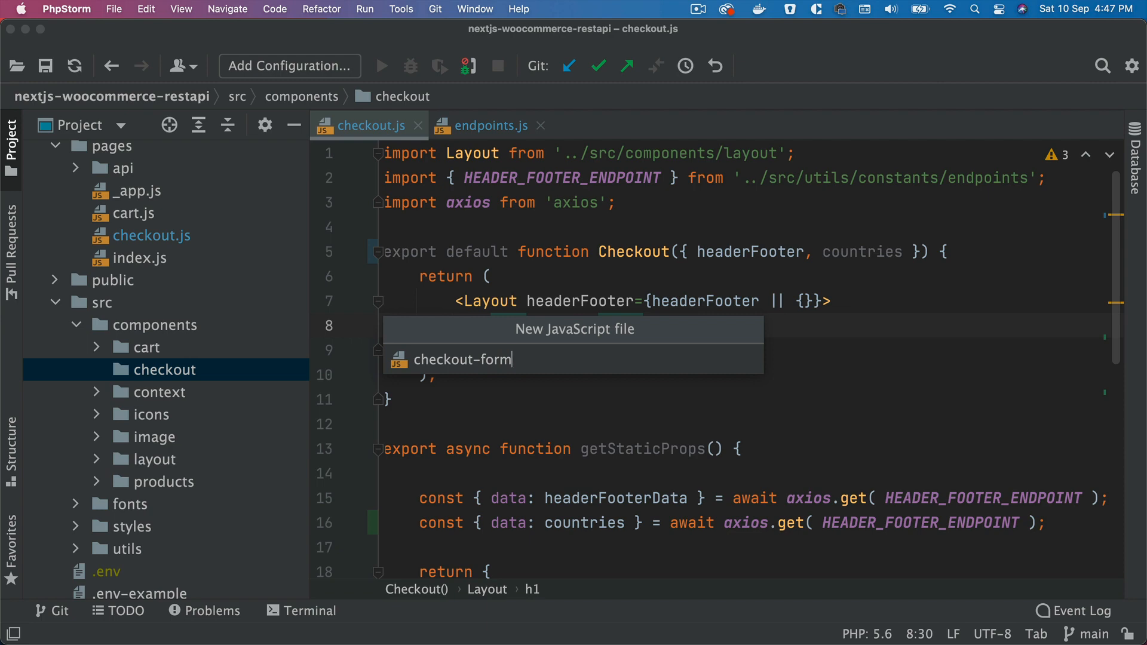
key(Enter)
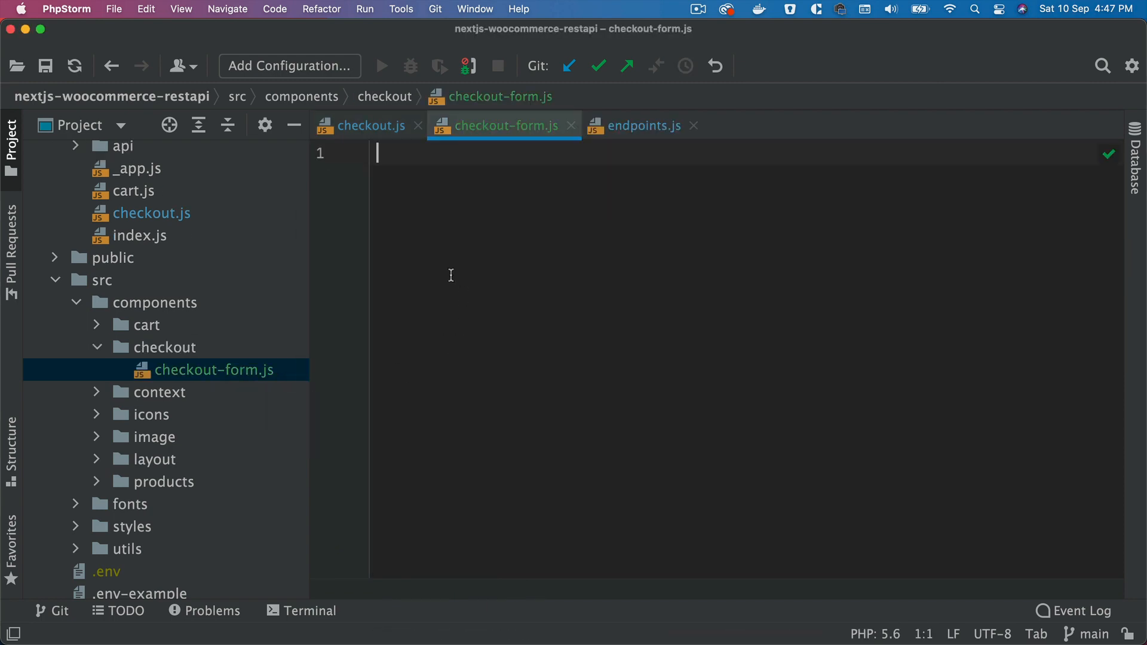
- Write a CheckoutForm arrow component taking countriesData, returning '', and default-export it
click(368, 125)
text(const)
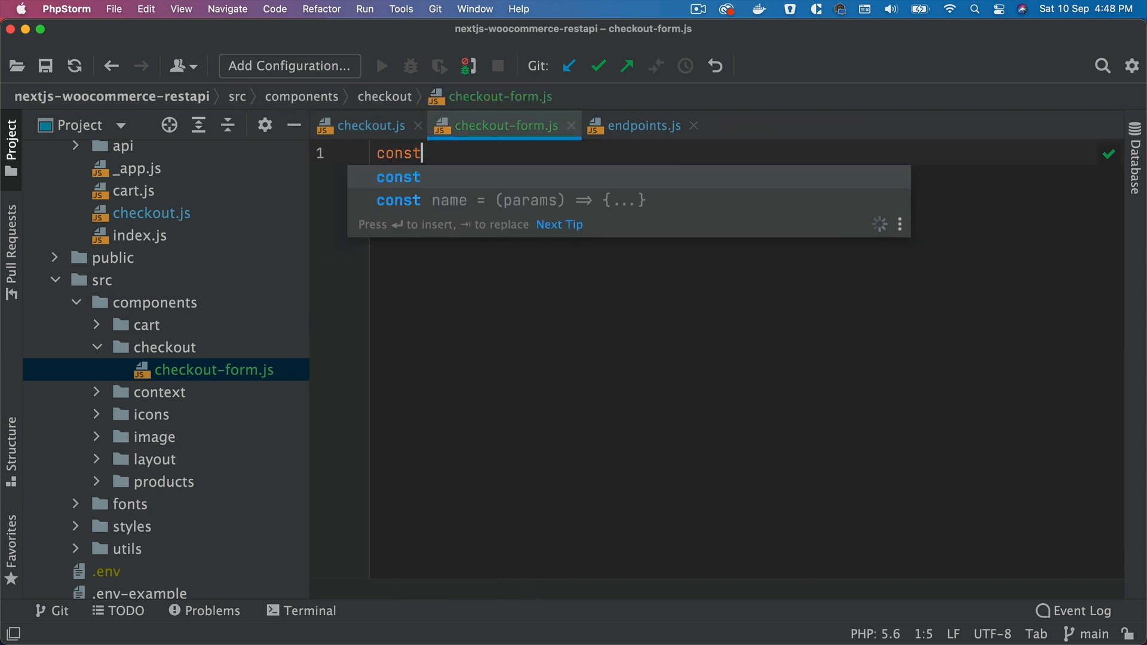
text(C)
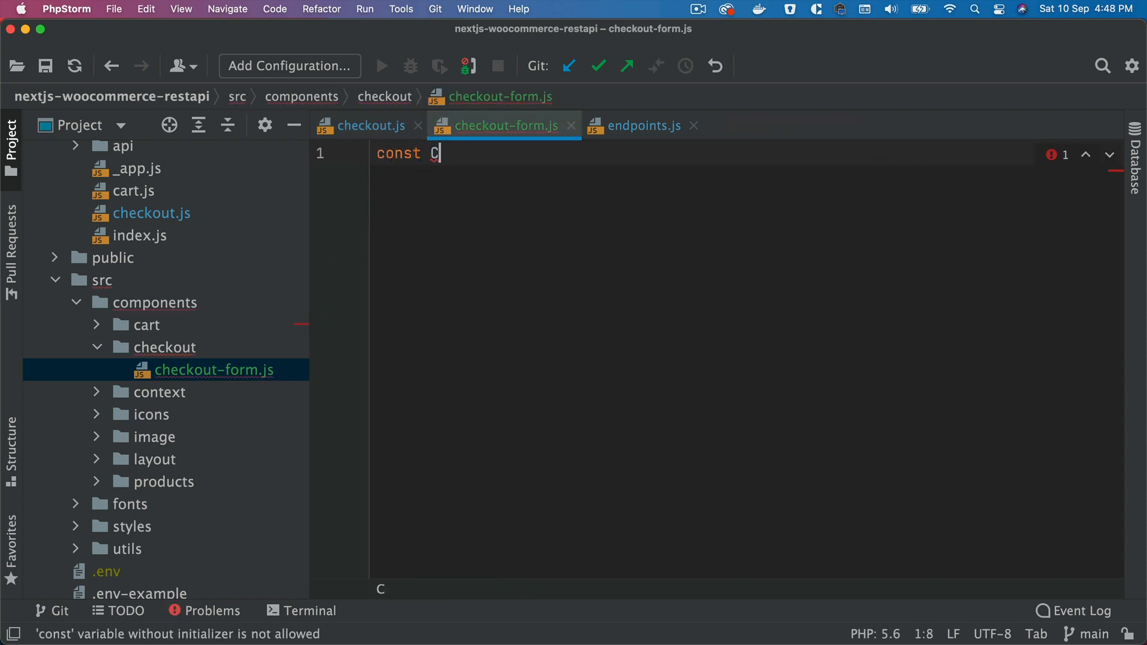
text(heckoutForm = ( {})
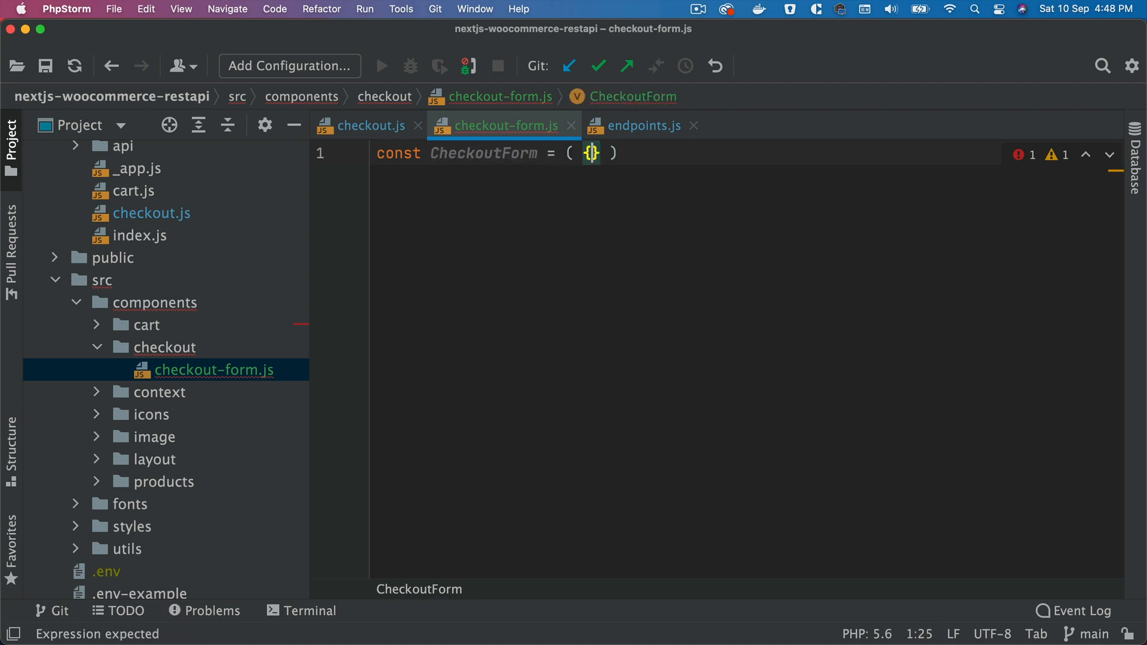
text(countriesData)
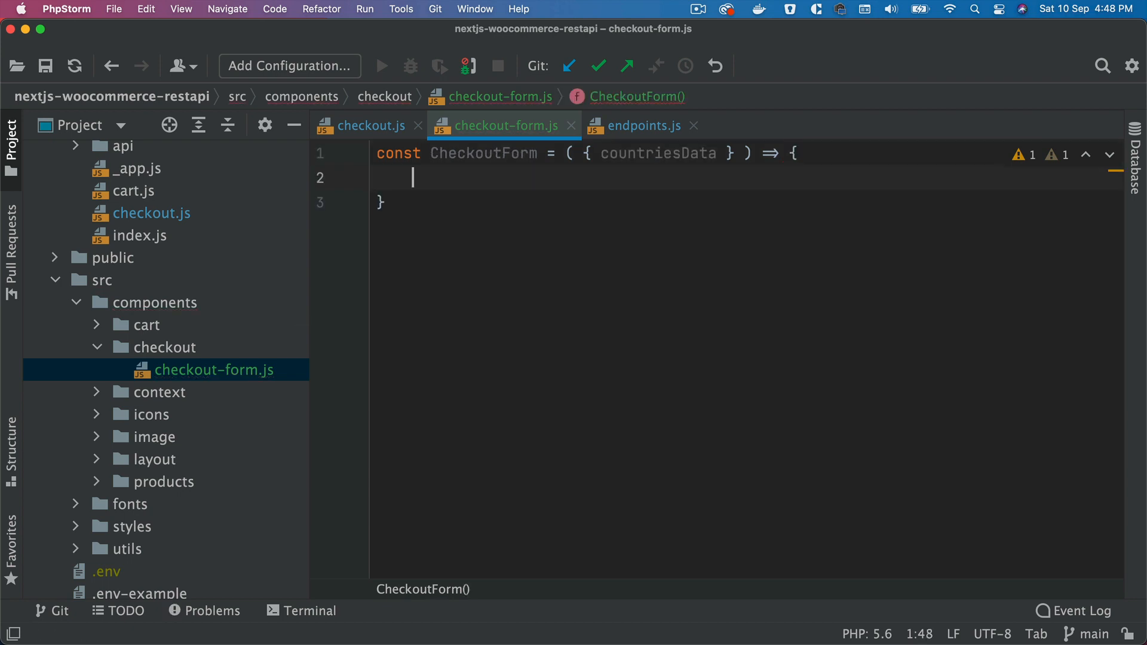
text(return)
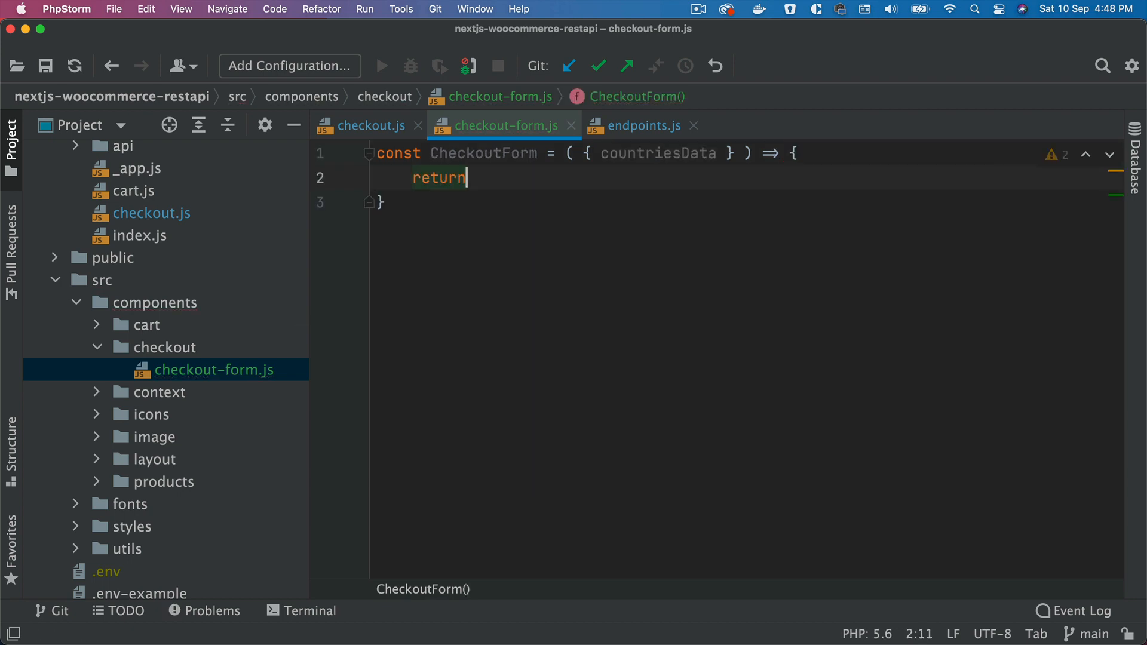
text('';)
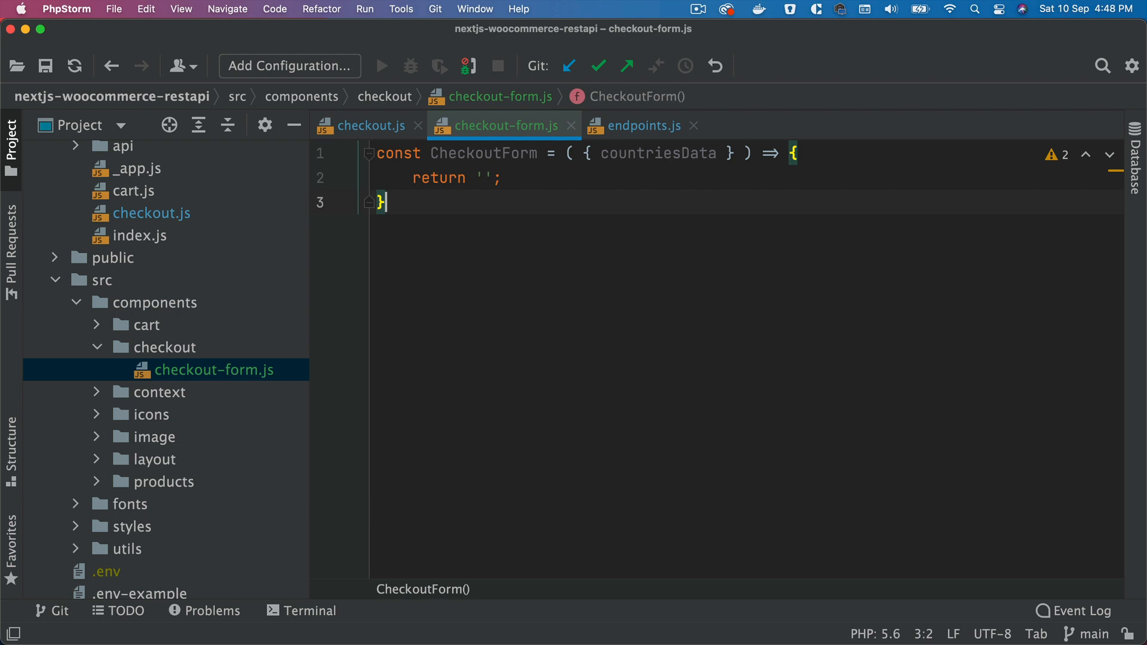
text(export default CheckoutForm;)
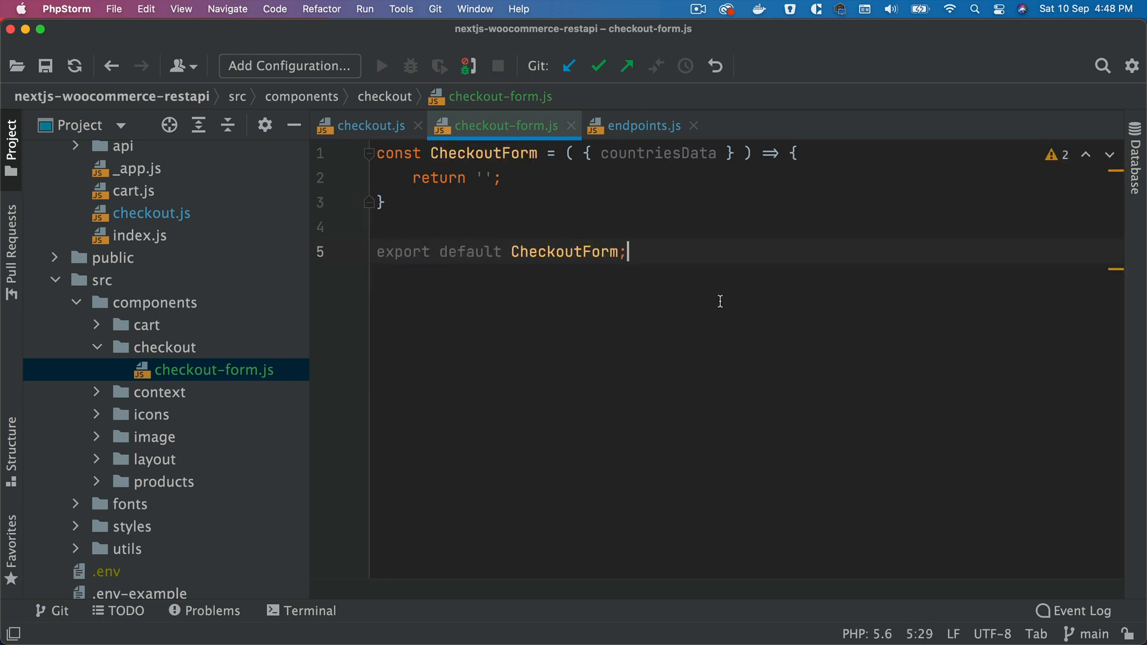
mouse_move(551, 207)
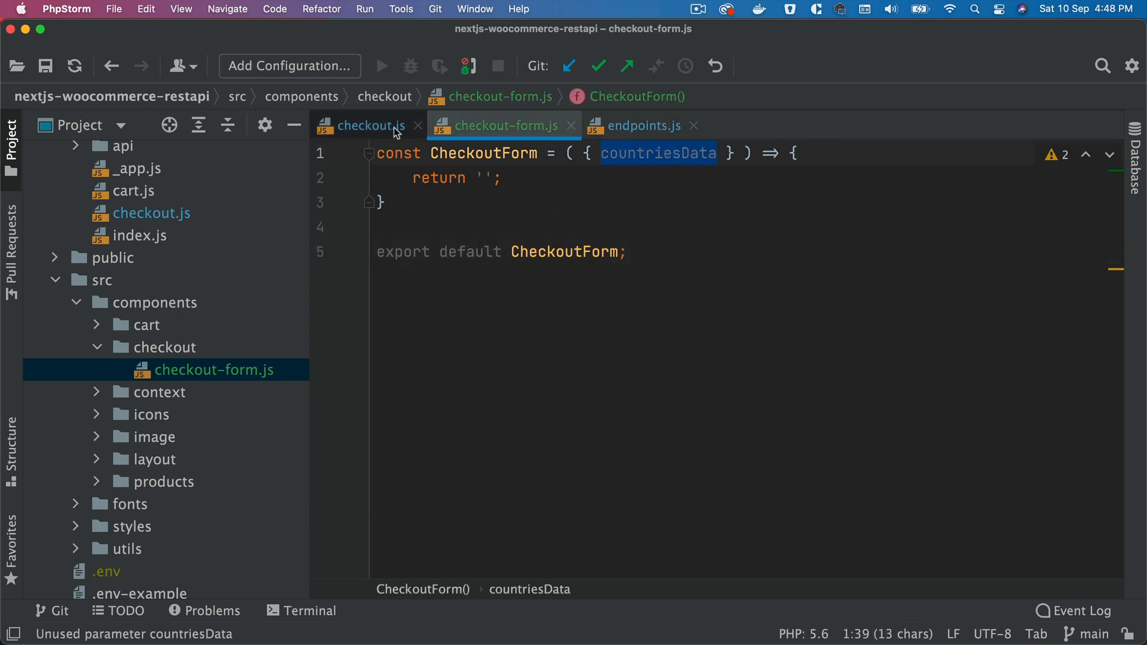
- Render <CheckoutForm countriesData={countries}/> below the h1 in checkout.js with CheckoutForm auto-imported
click(369, 125)
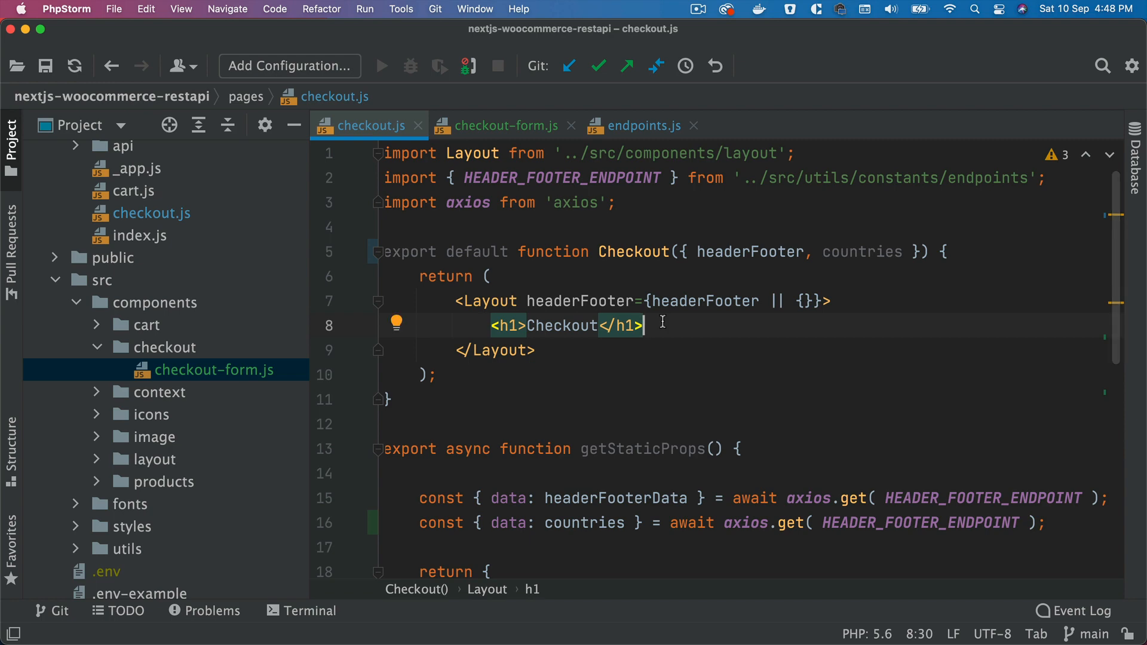
text(<Che)
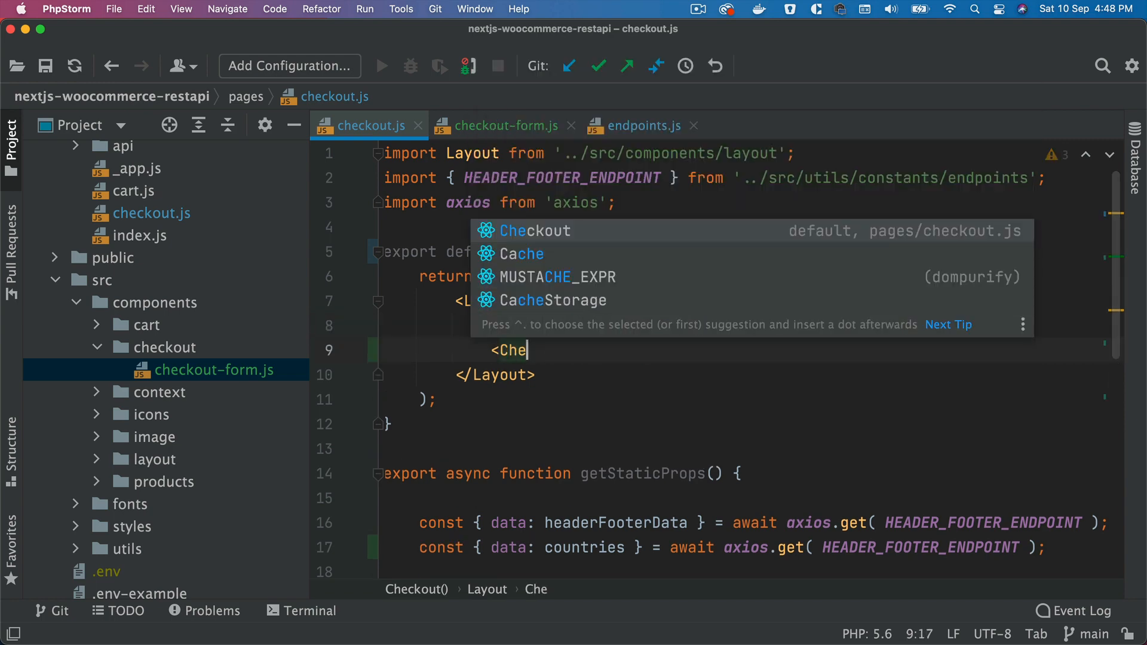
text(ckoutFo)
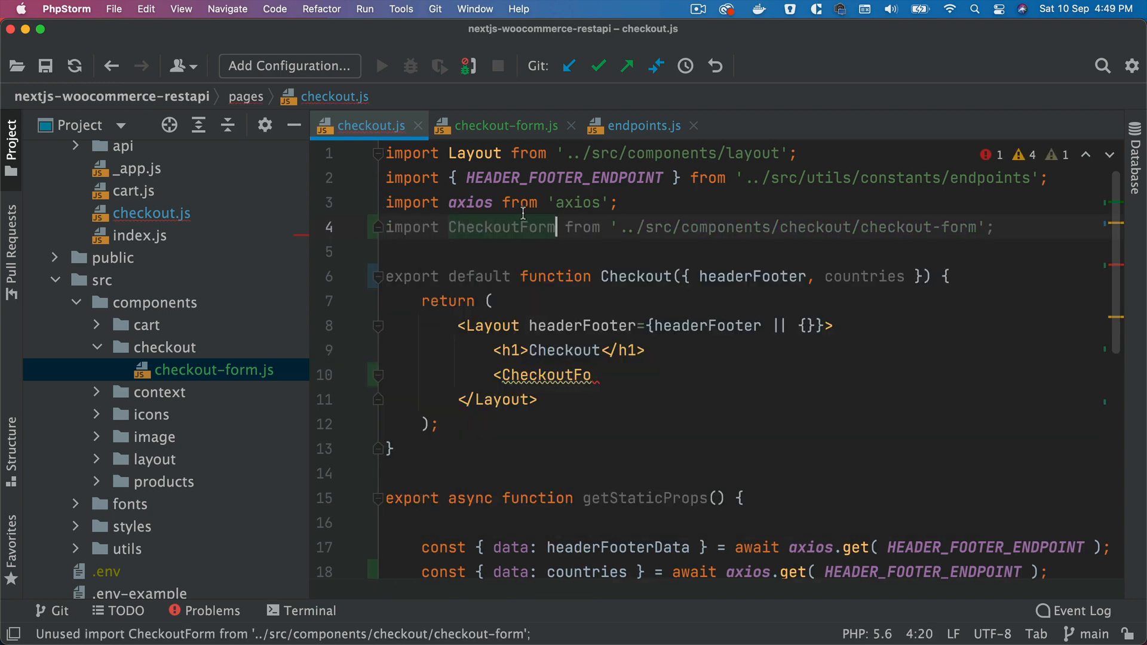
text(rm)
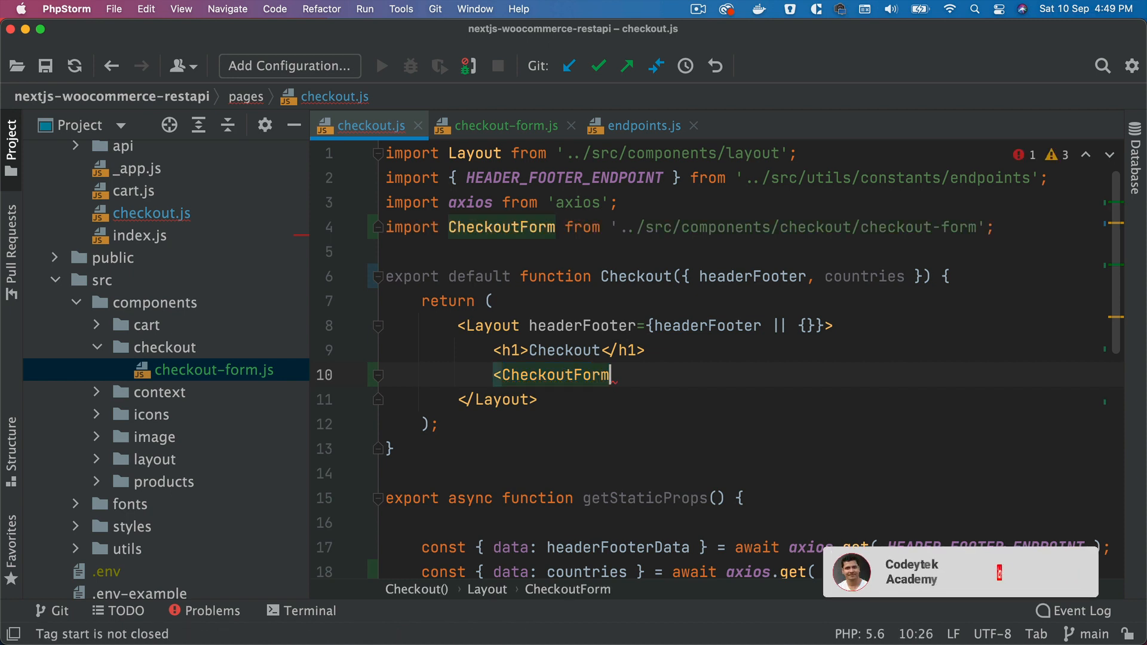
text(countriesData={}/>)
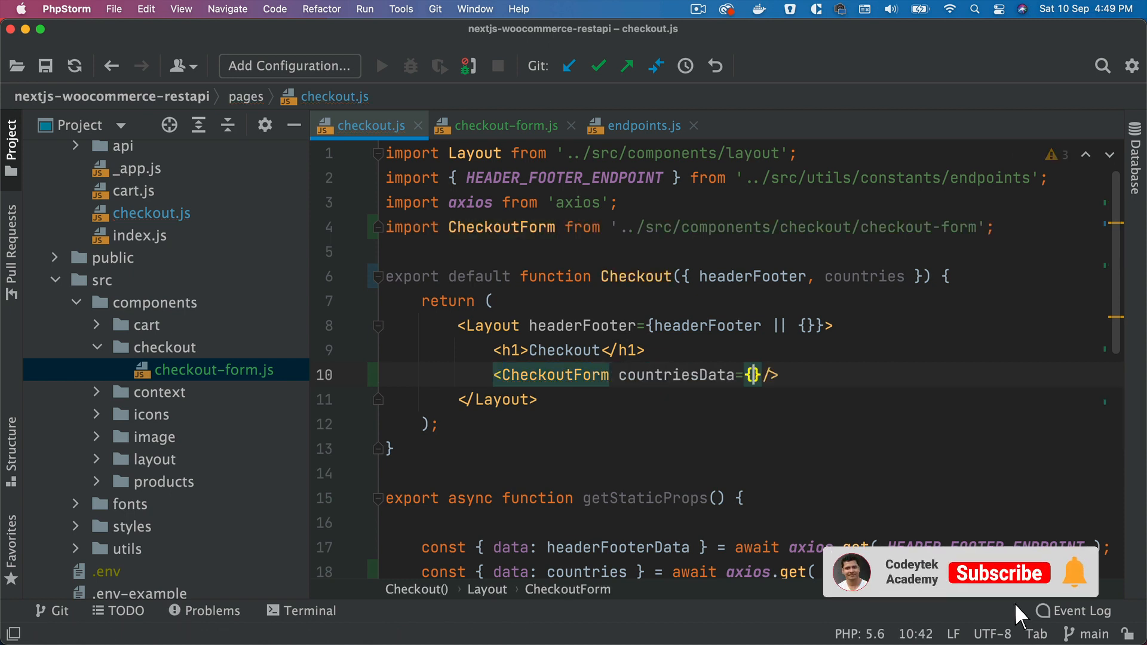
click(999, 572)
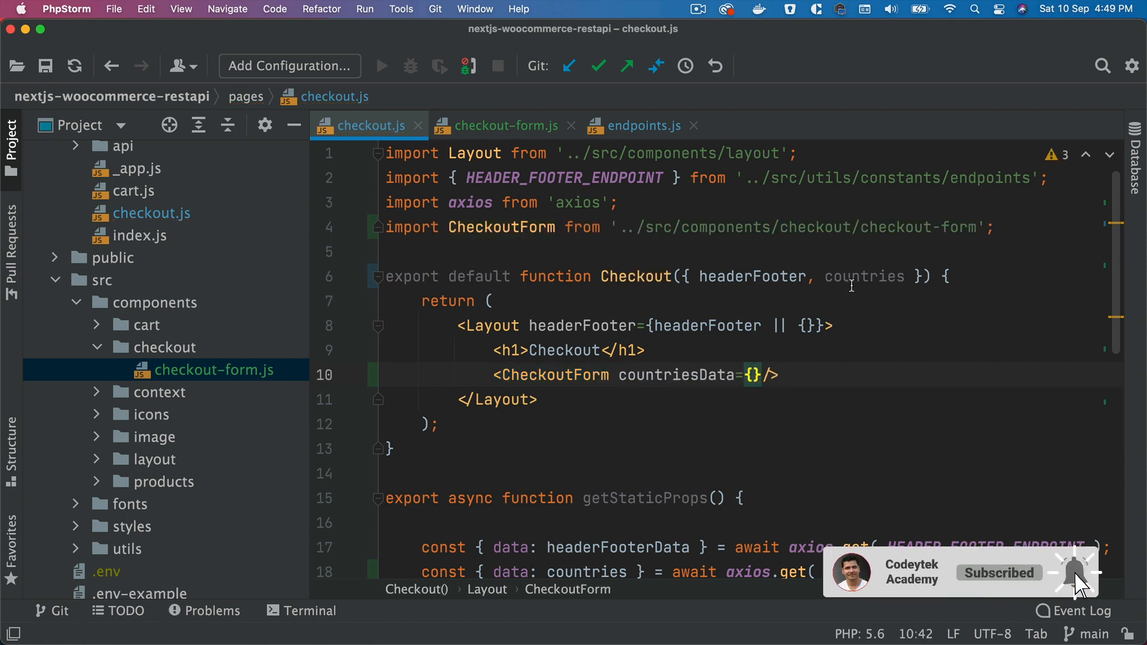
text(countriesData } ) => {)
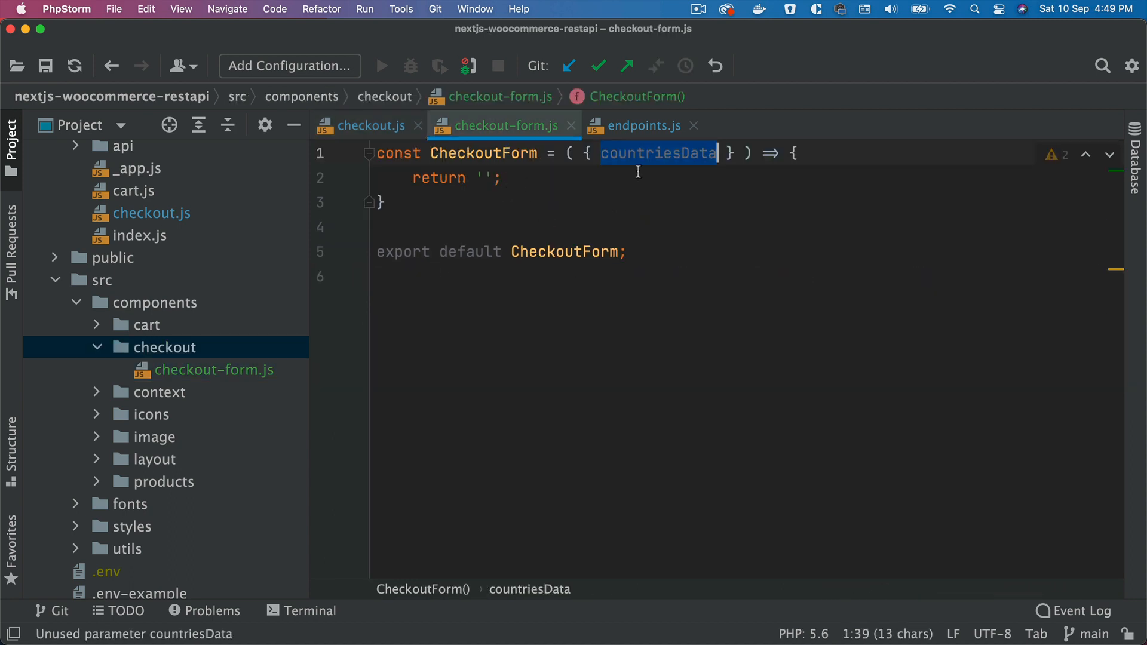
click(796, 153)
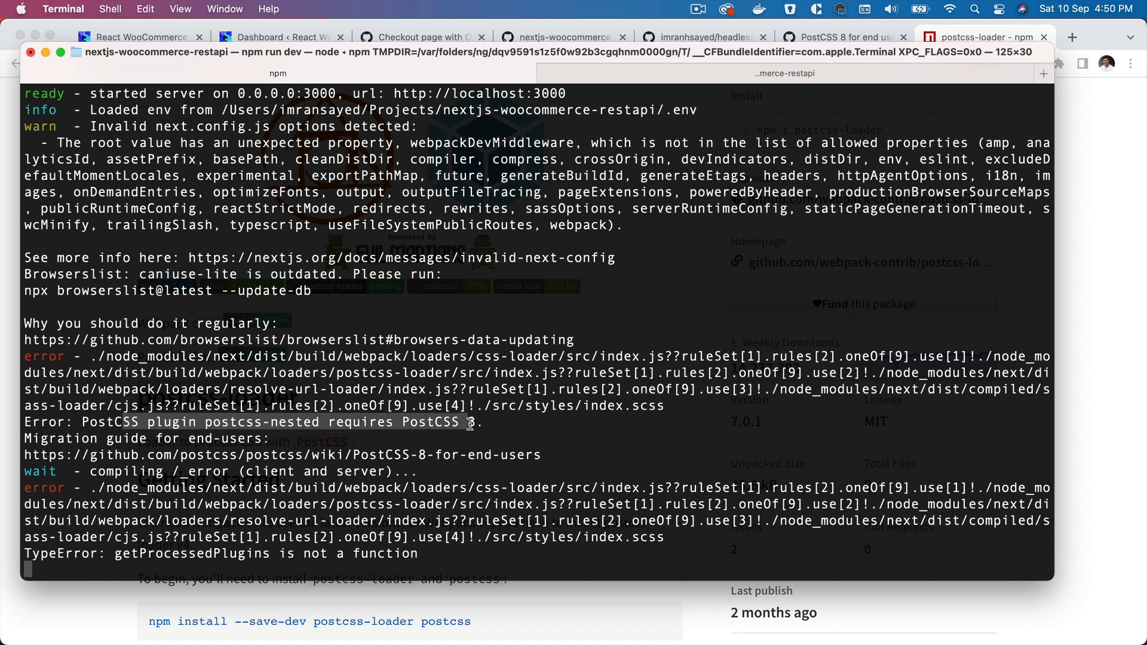
mouse_move(546, 609)
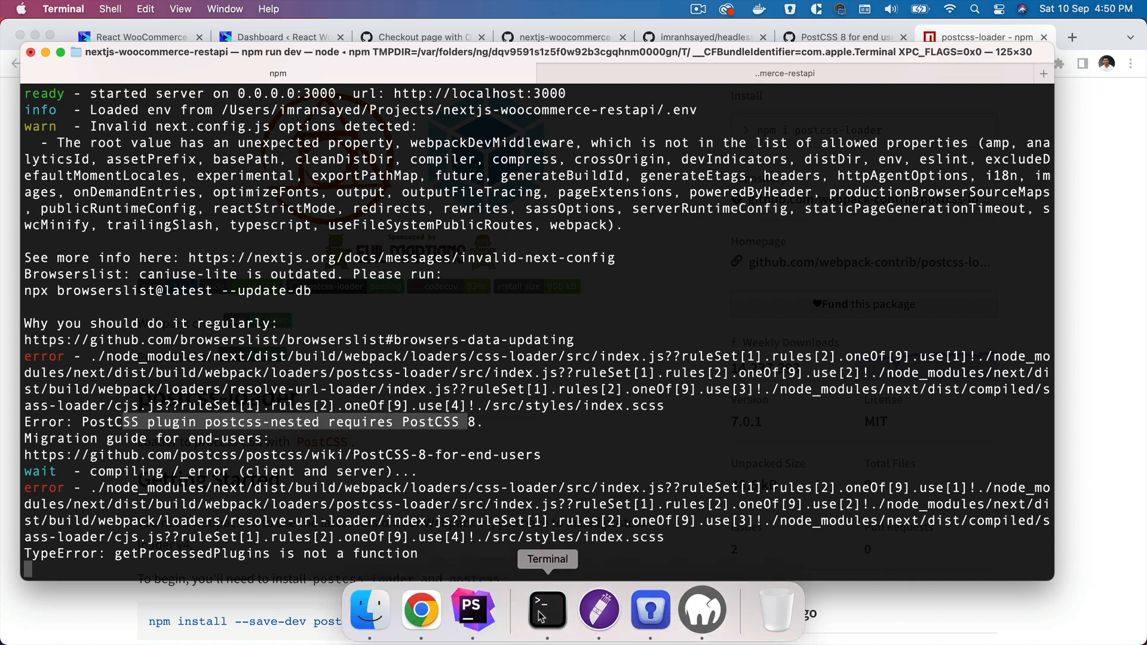
click(472, 609)
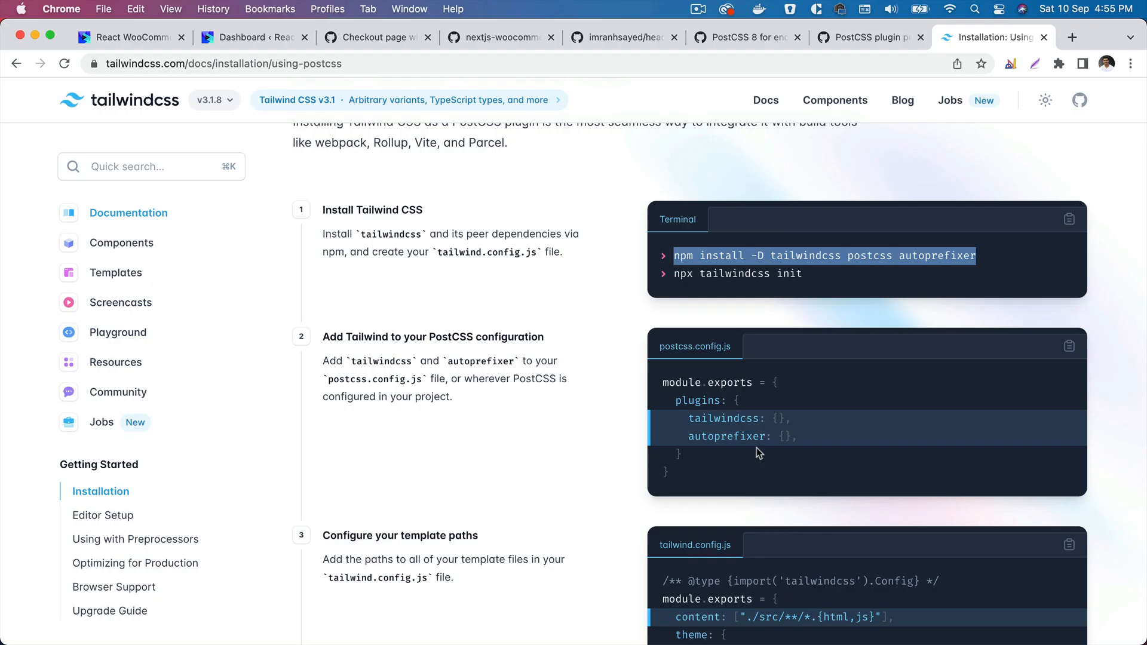
mouse_move(1027, 249)
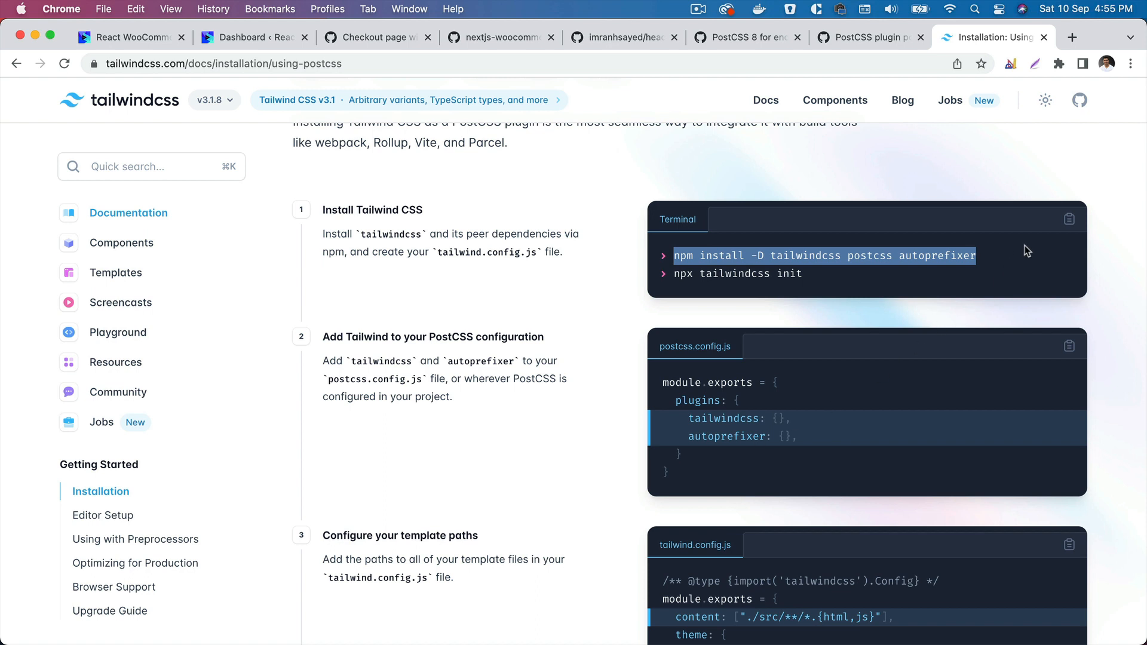
- Install tailwindcss, postcss and autoprefixer from the copied command, then restart npm run dev
double_click(870, 256)
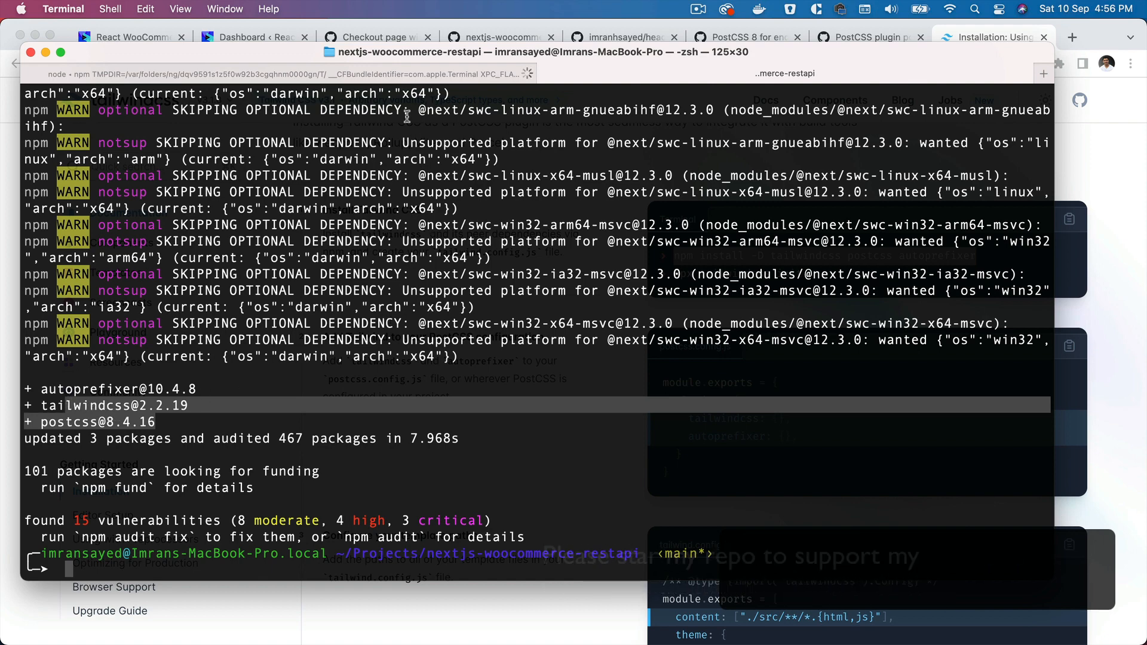
text(npm run dev)
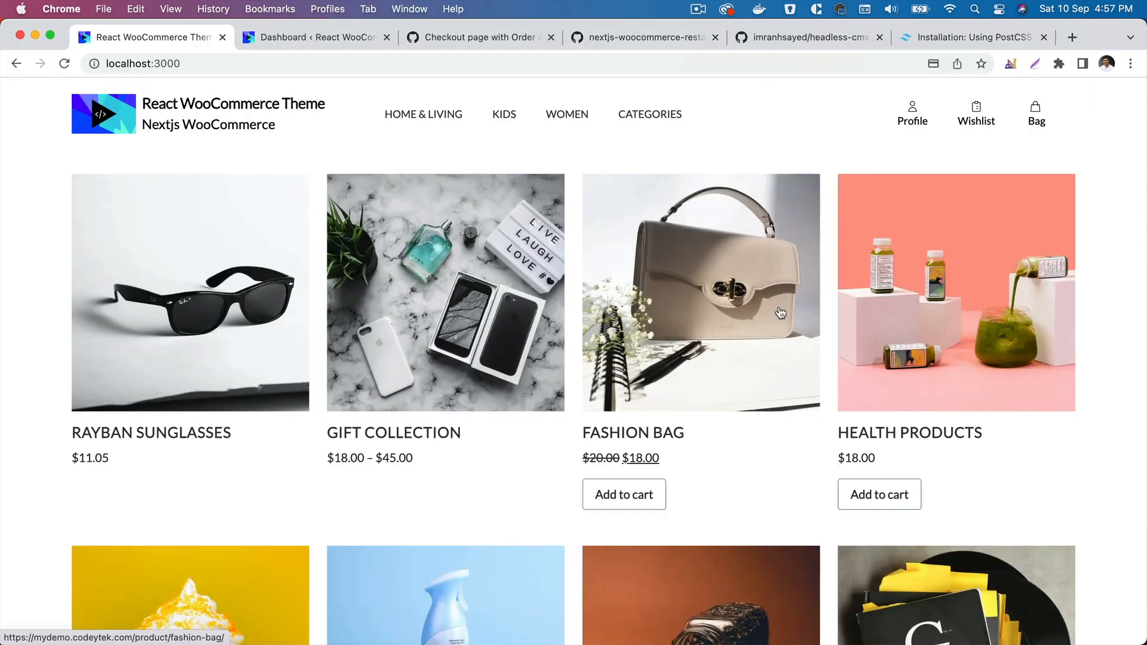
- Add Fashion Bag and Health Products to the cart
click(623, 494)
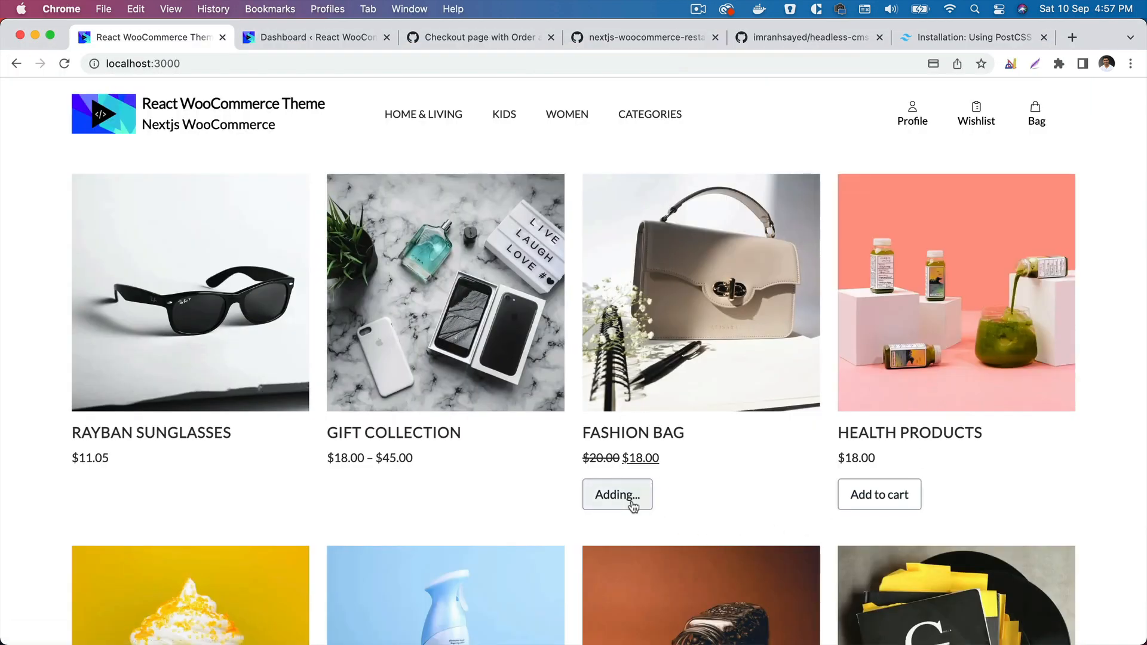
click(616, 494)
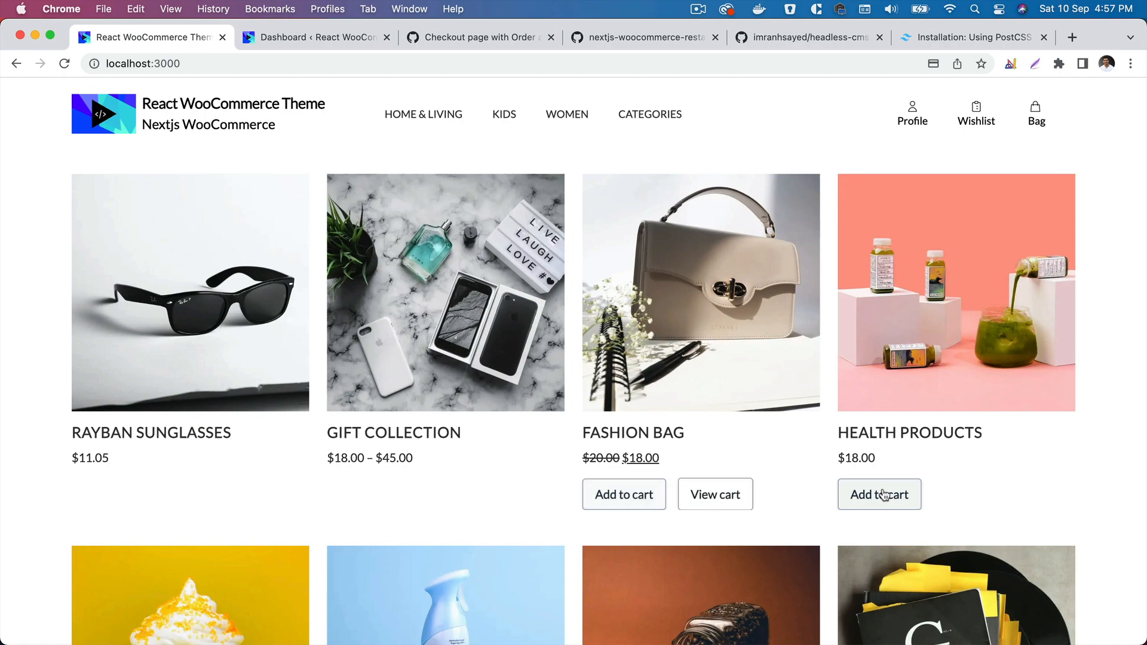
click(879, 495)
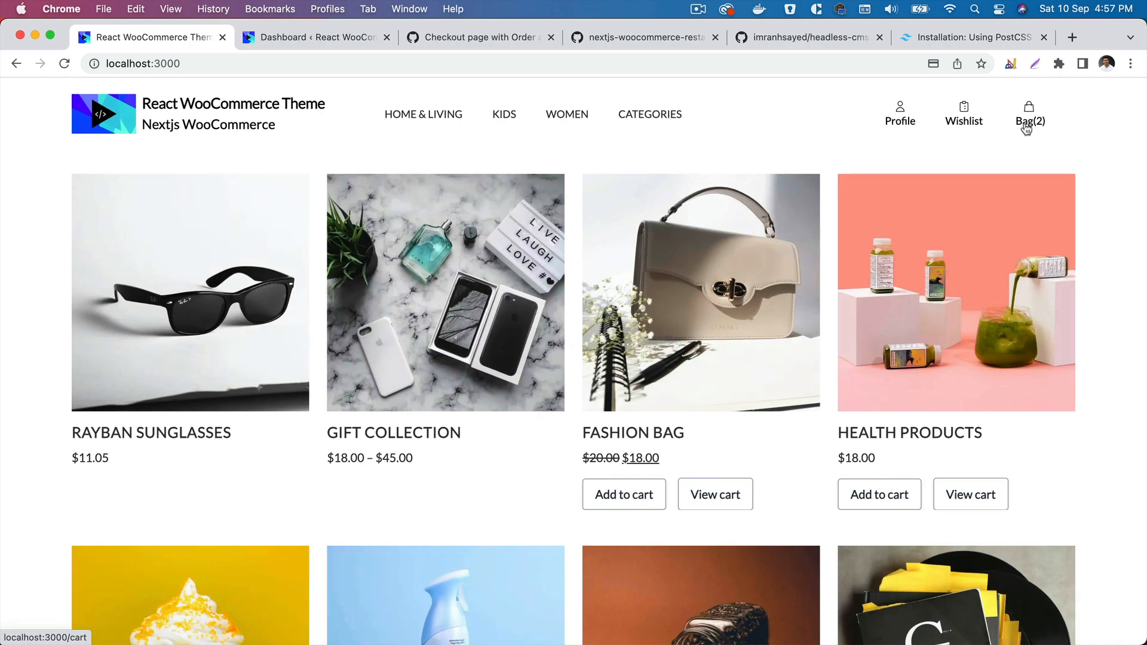
- Proceed from the two-item cart to checkout and return to PhpStorm
click(1028, 117)
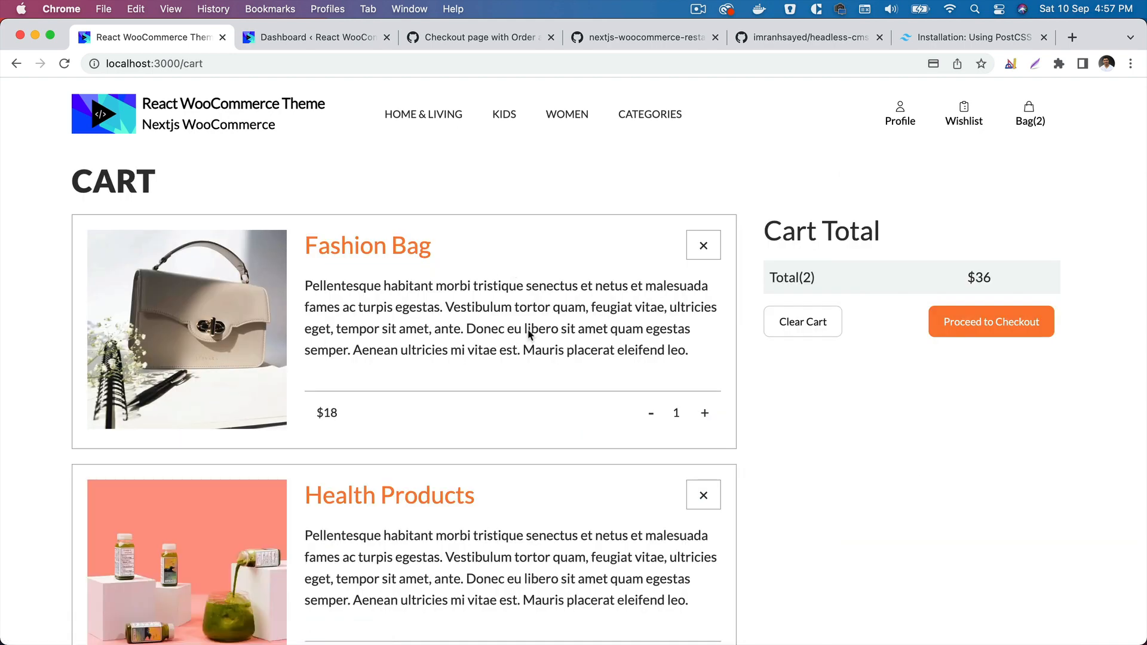
mouse_move(638, 218)
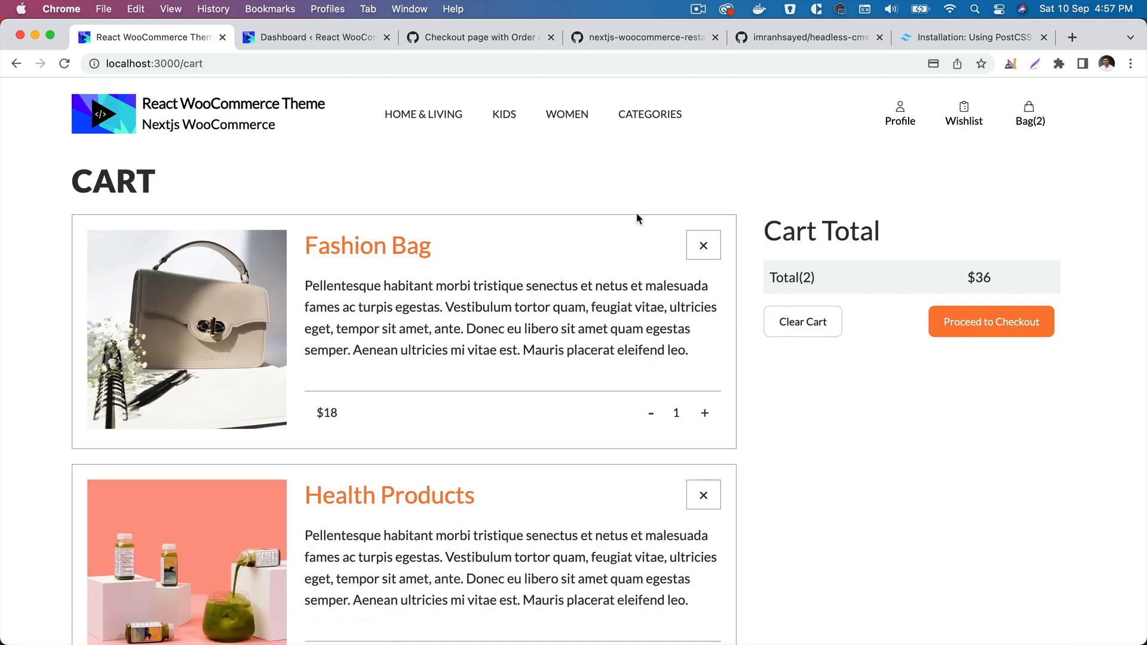
click(990, 321)
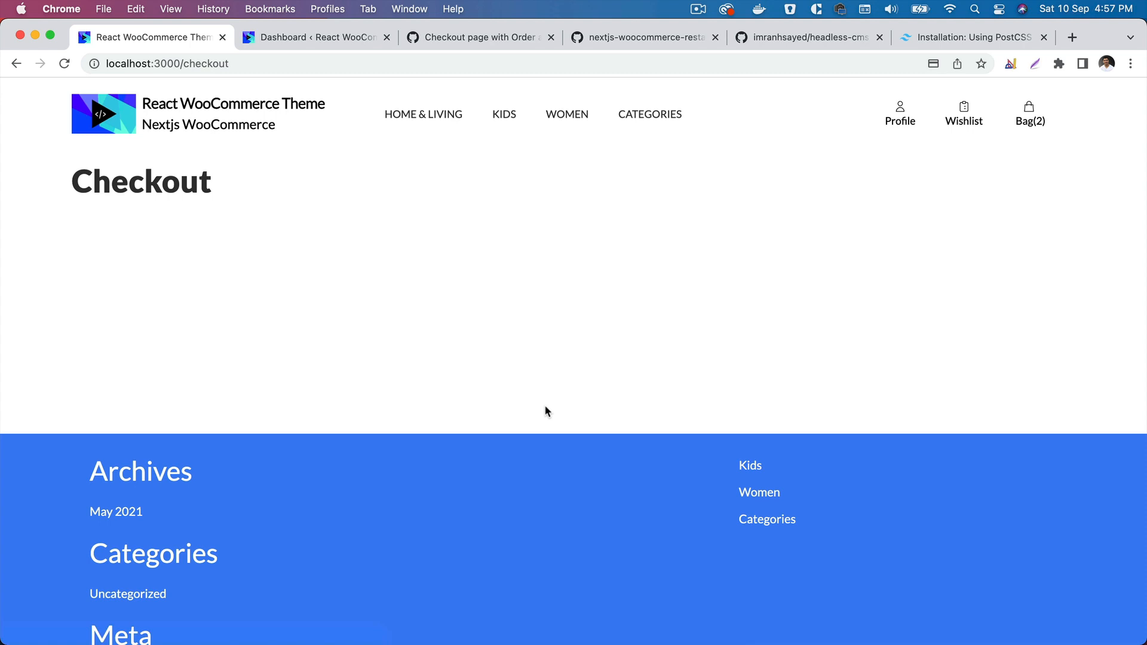
mouse_move(229, 185)
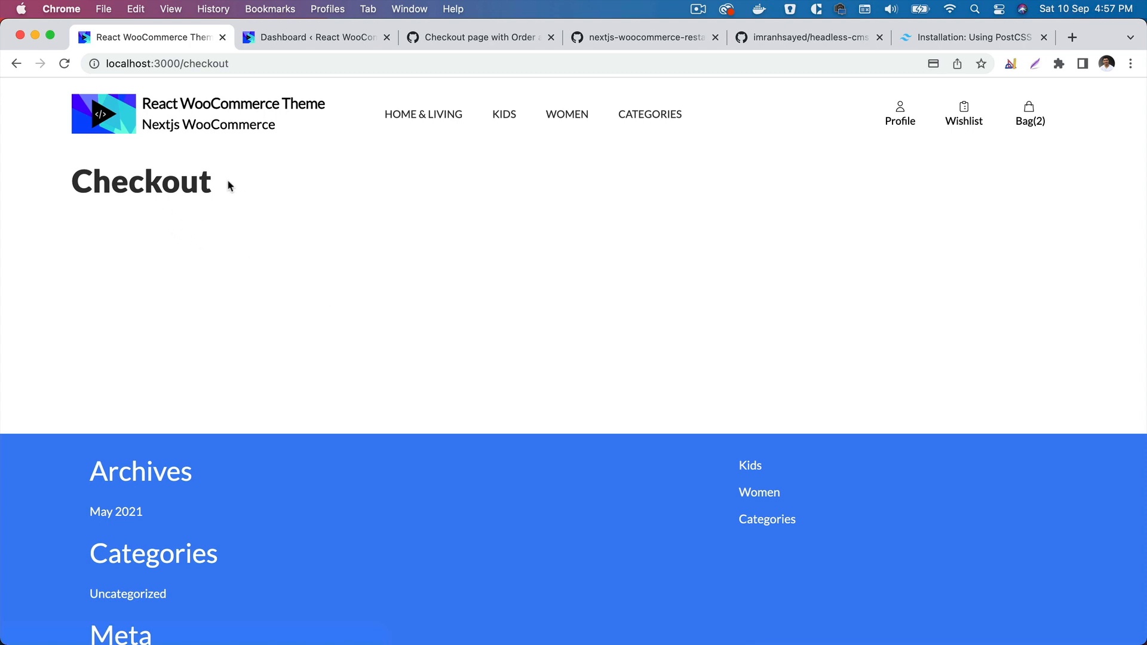
mouse_move(445, 608)
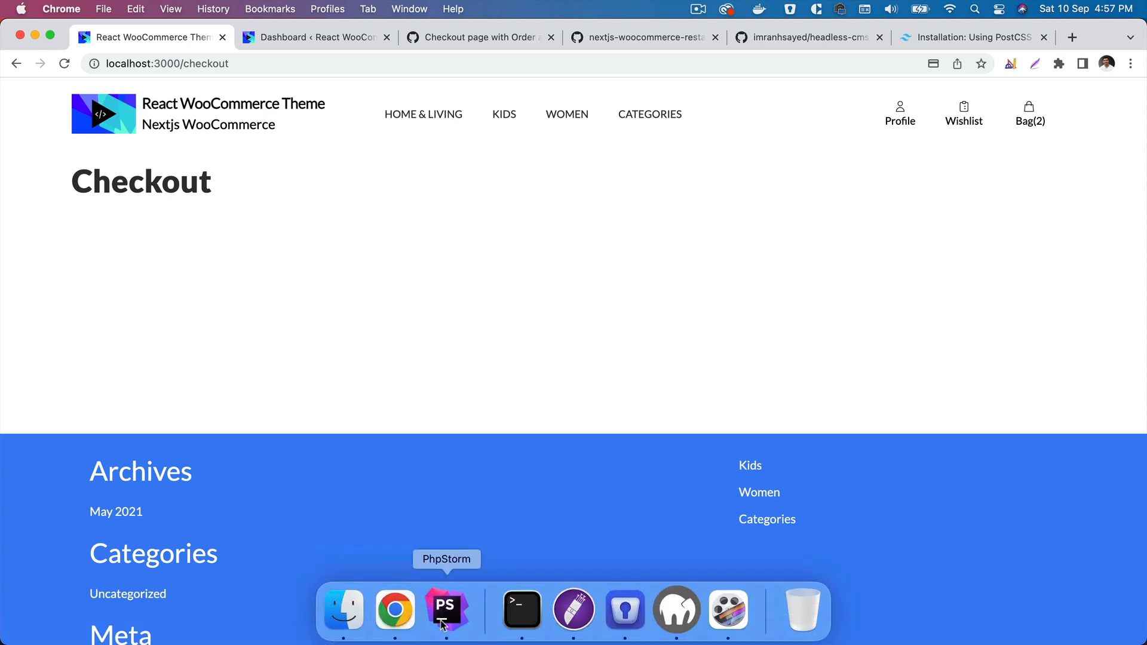
click(445, 608)
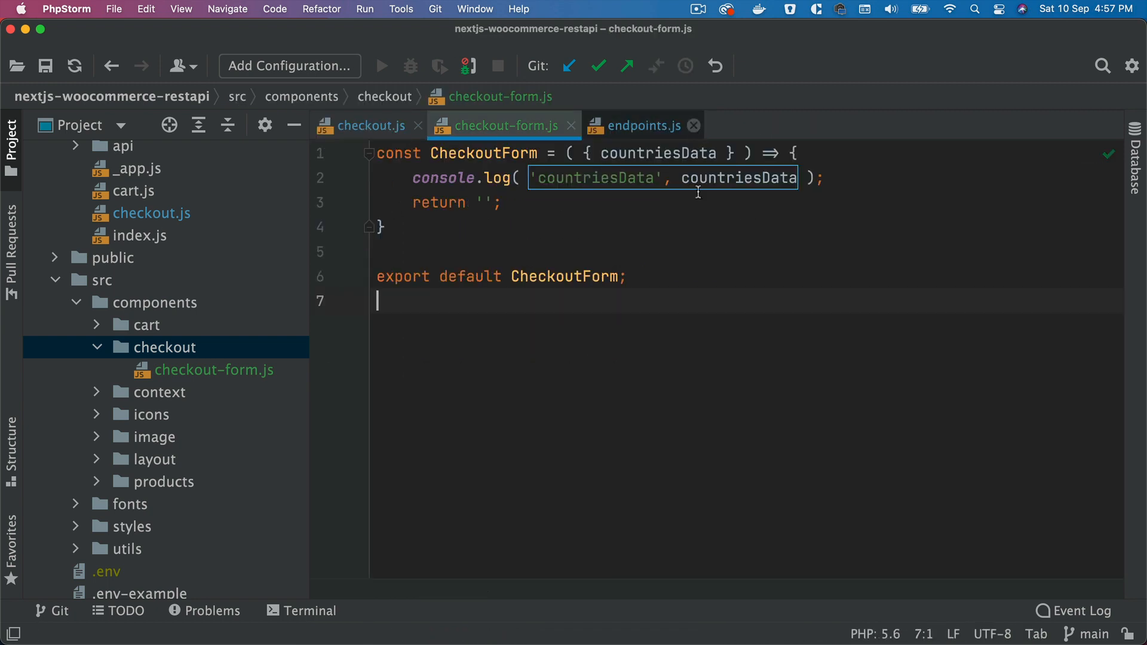
- Review the countries endpoint in endpoints.js and the checkout.js page file
click(369, 126)
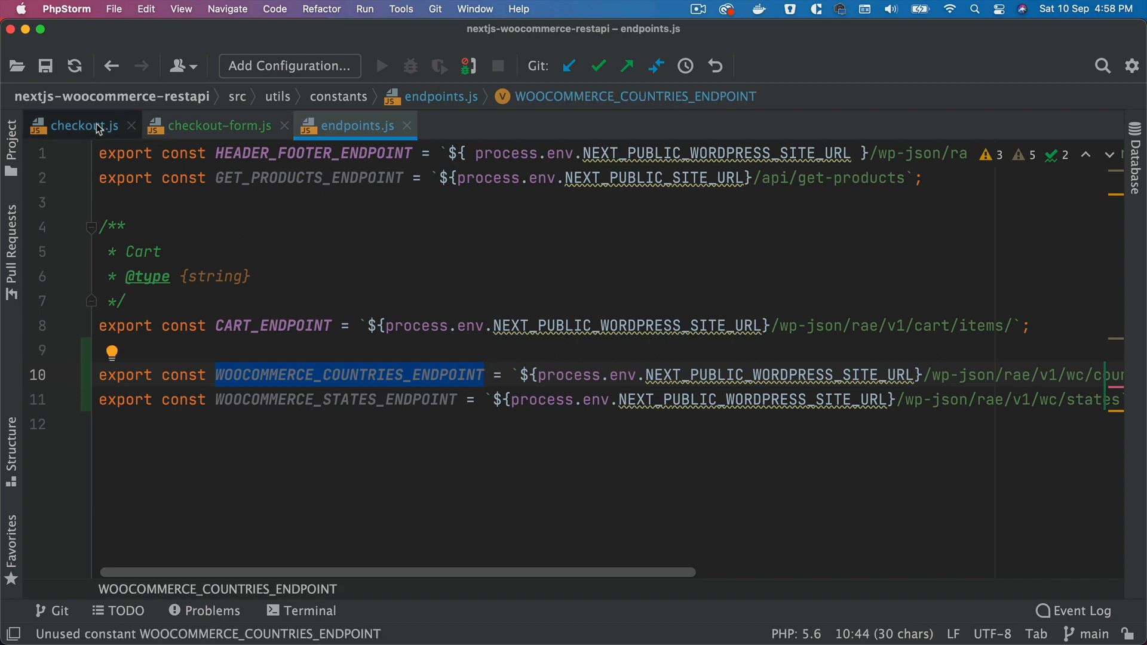
click(76, 126)
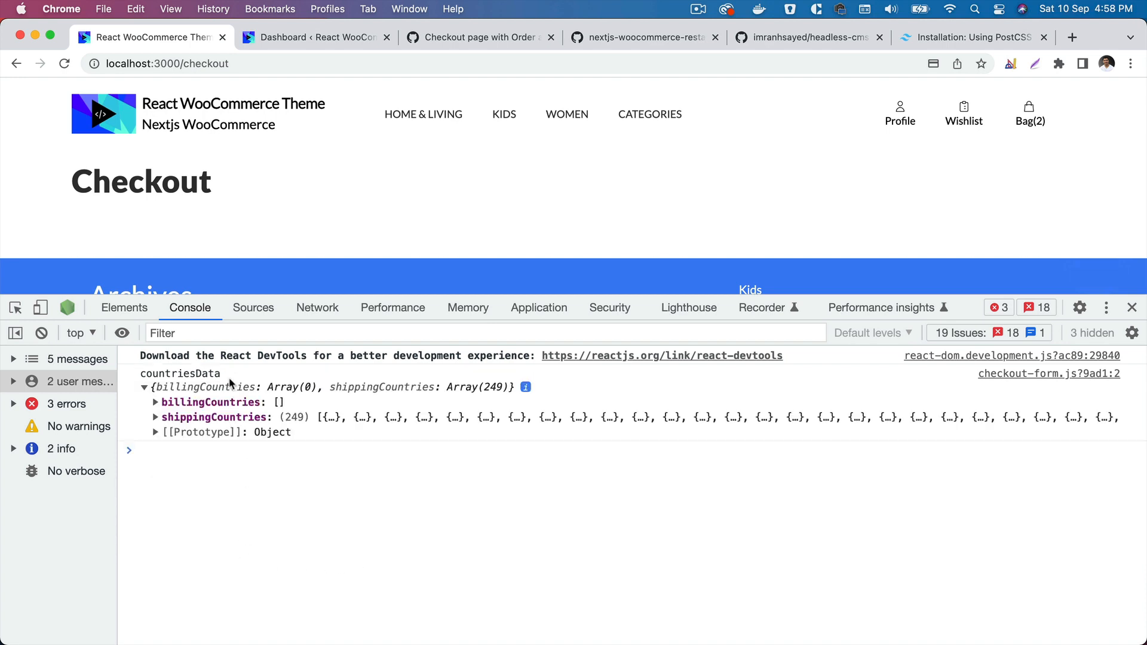
- Expand shippingCountries to show the first hundred countryCode/countryName pairs, e.g. AF Afghanistan
click(155, 416)
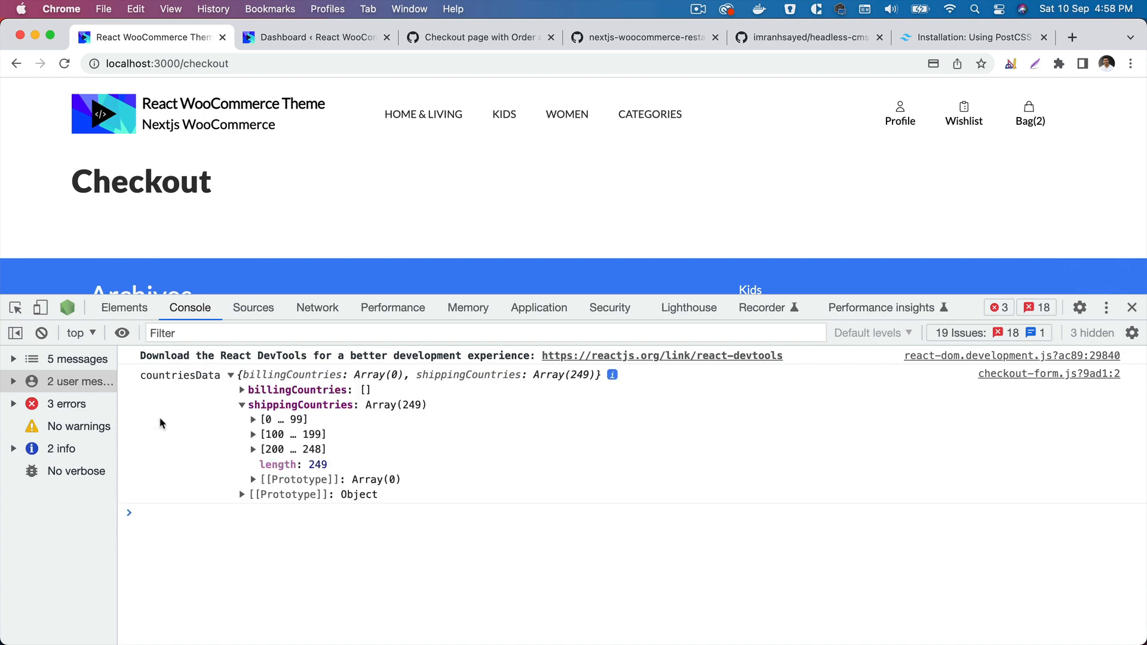
mouse_move(399, 386)
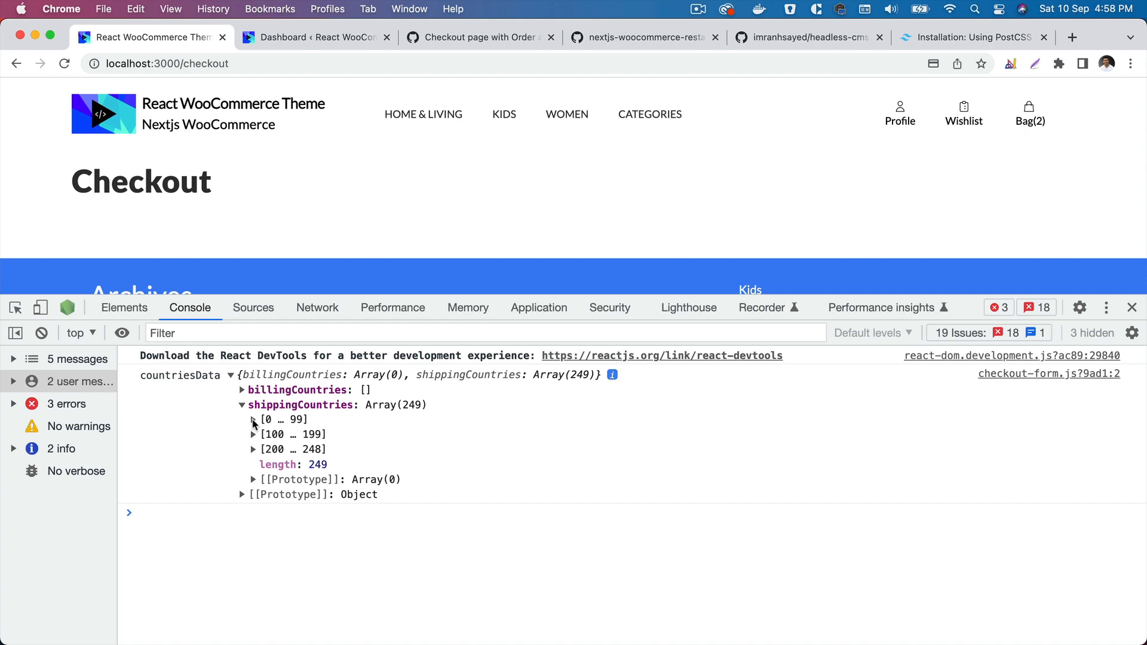
click(252, 419)
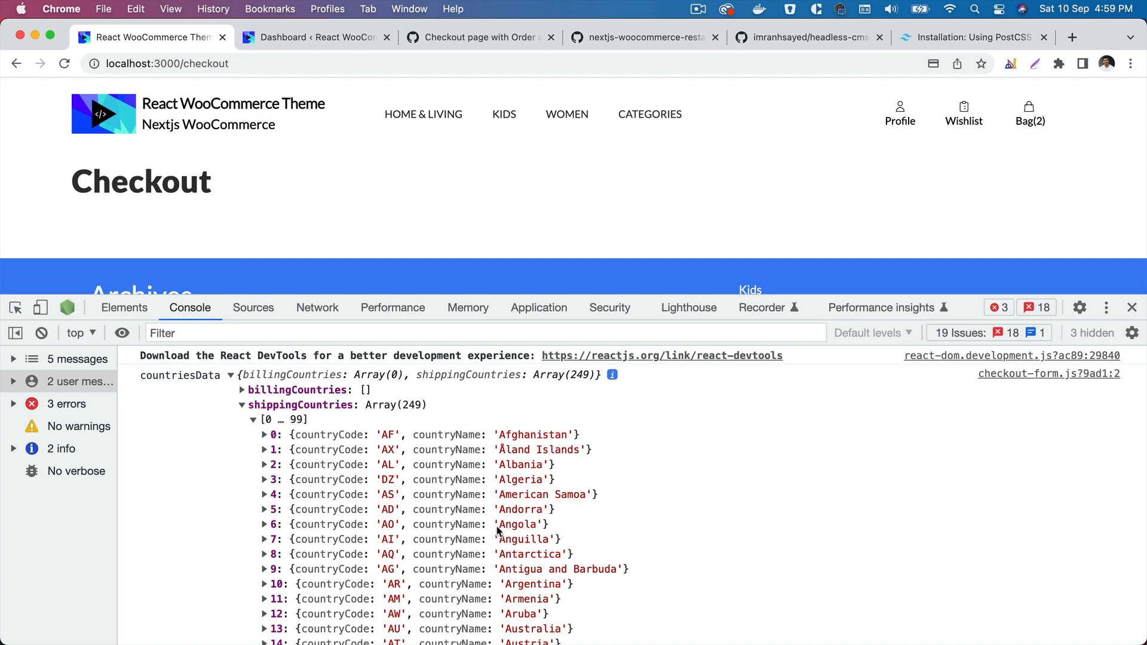
click(124, 307)
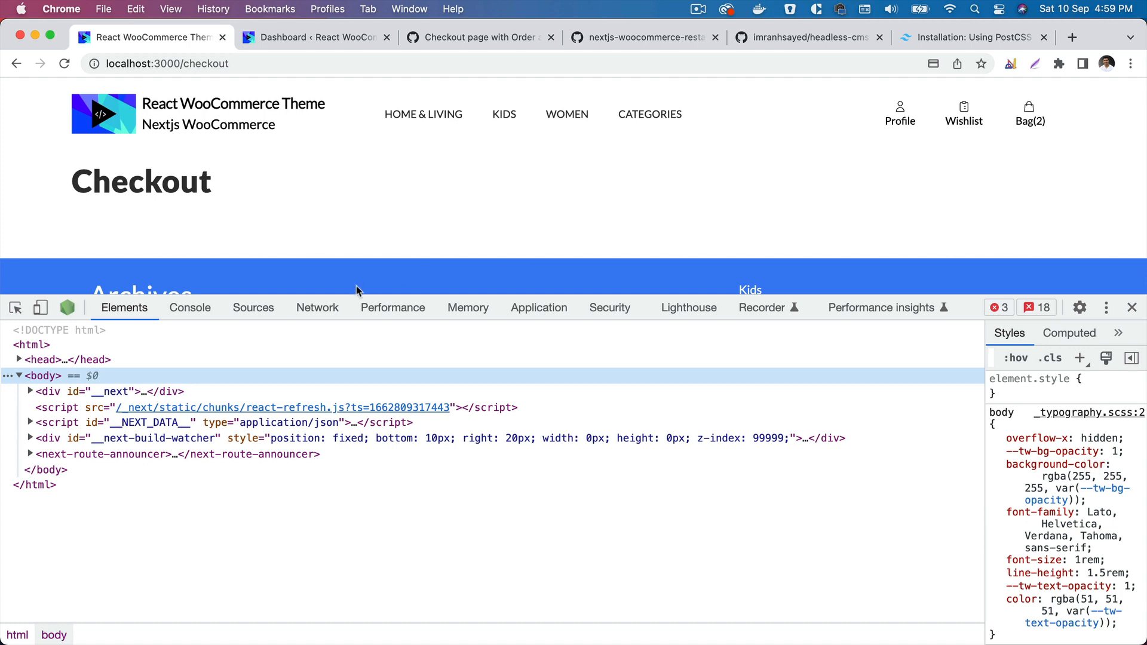
mouse_move(931, 239)
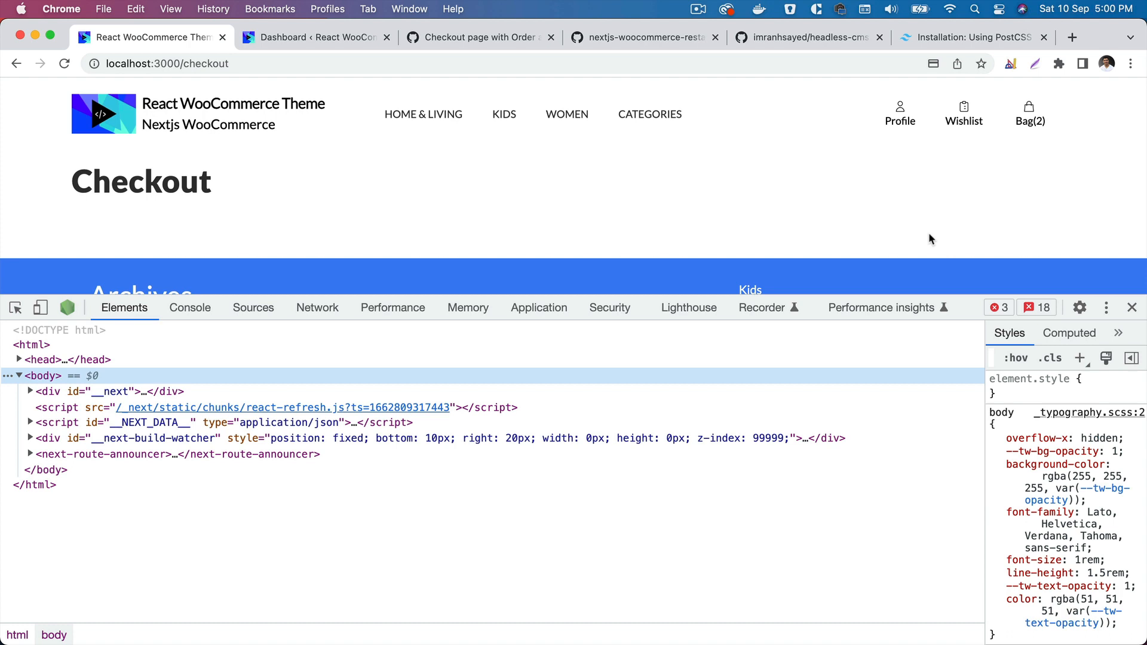
mouse_move(1067, 111)
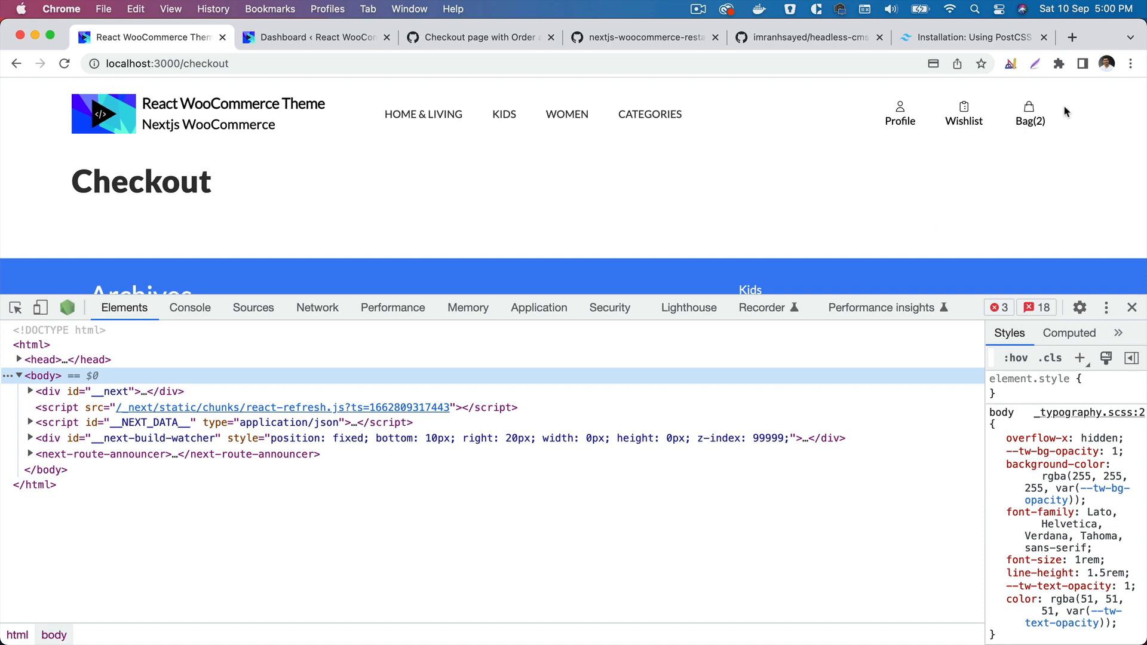
- Switch to the GitHub profile tab and start a new tab for the Twitter URL
click(1072, 37)
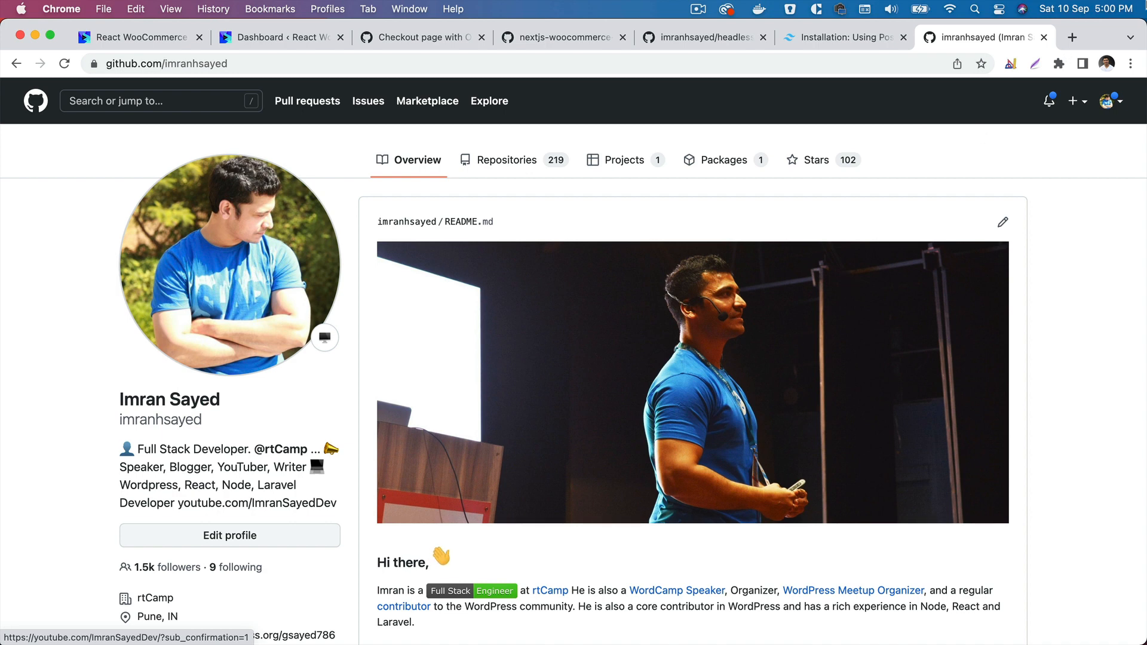
click(1071, 37)
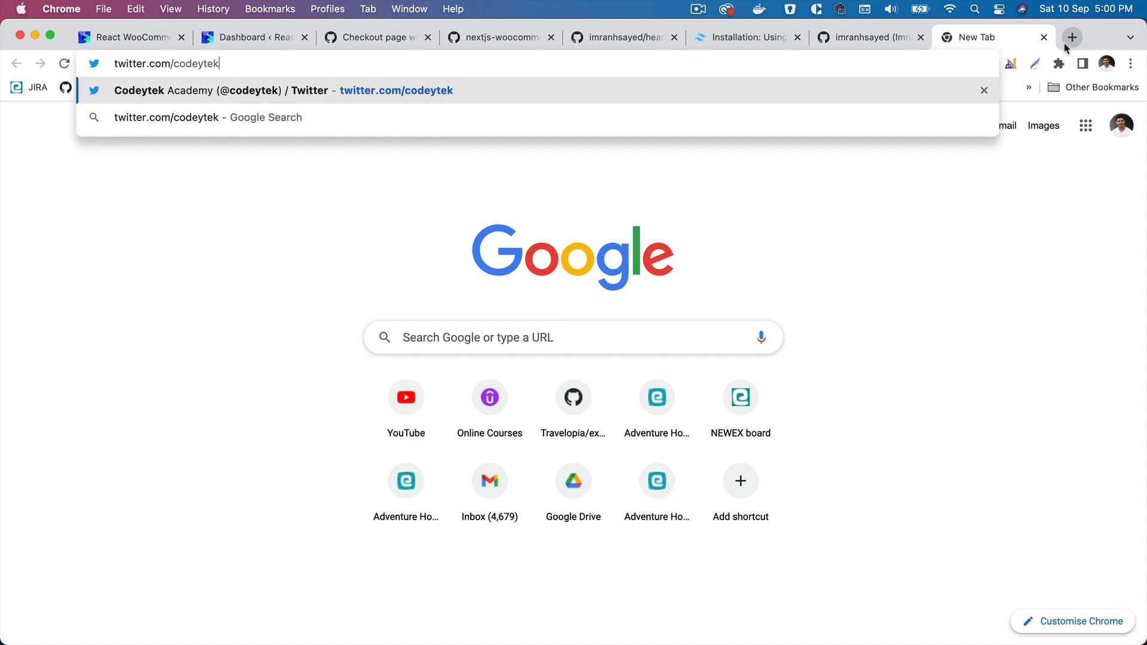